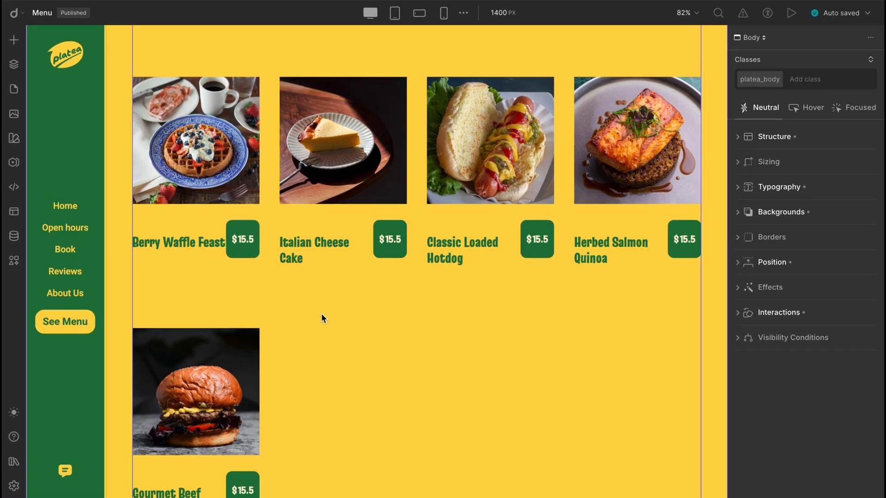
{"action": "mouse_move", "coordinate": [393, 12]}
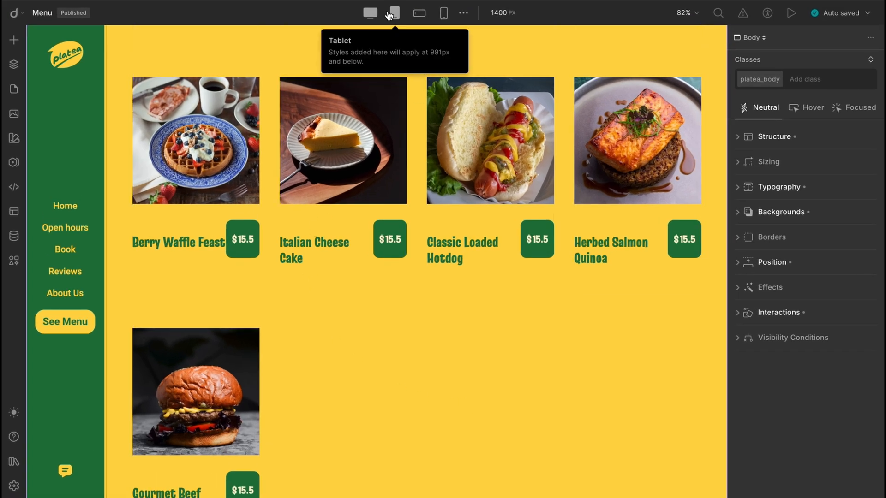
- Preview the Menu page at tablet, mobile landscape and mobile widths, then return to desktop
{"action": "left_click", "coordinate": [392, 13]}
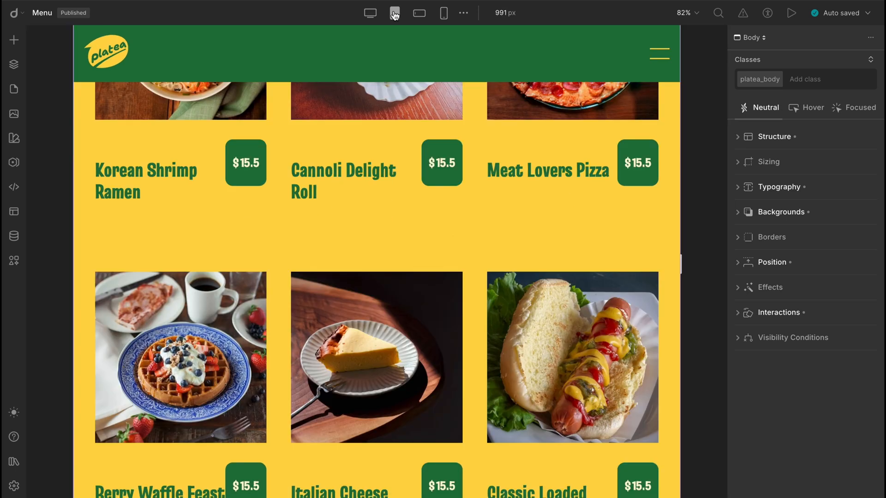
{"action": "left_click", "coordinate": [419, 13]}
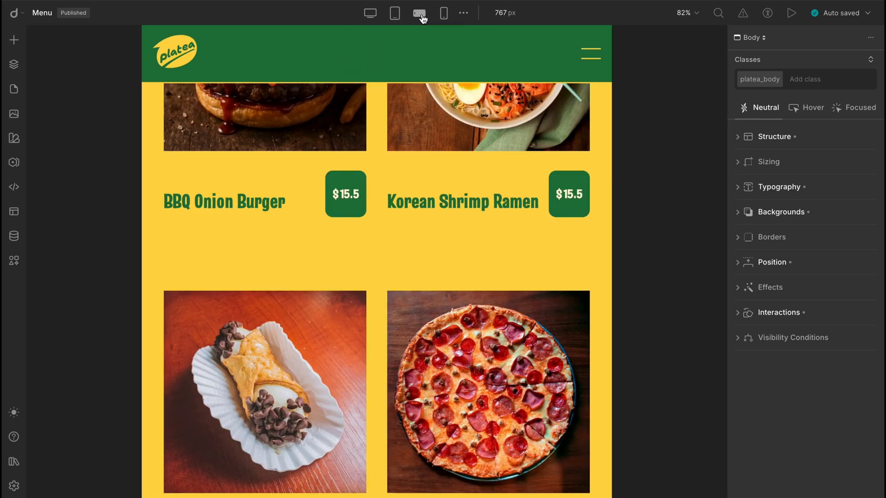
{"action": "left_click", "coordinate": [443, 13]}
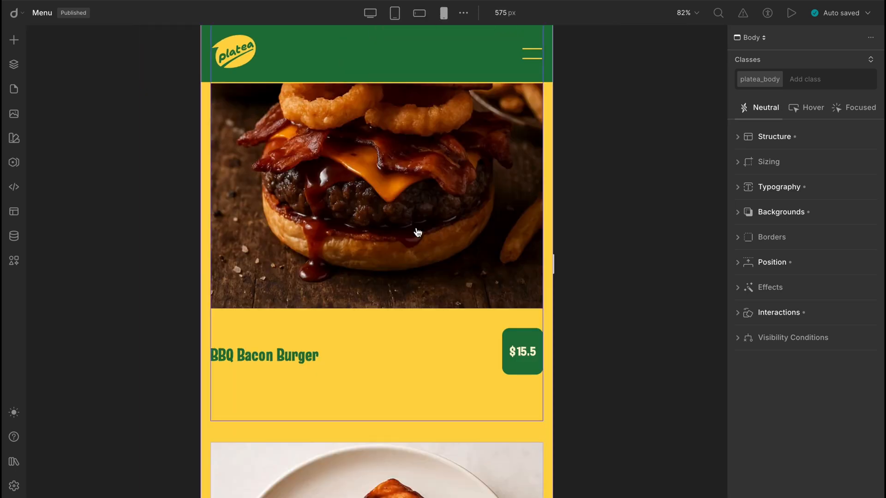
{"action": "scroll", "scroll_direction": "down", "scroll_amount": 3}
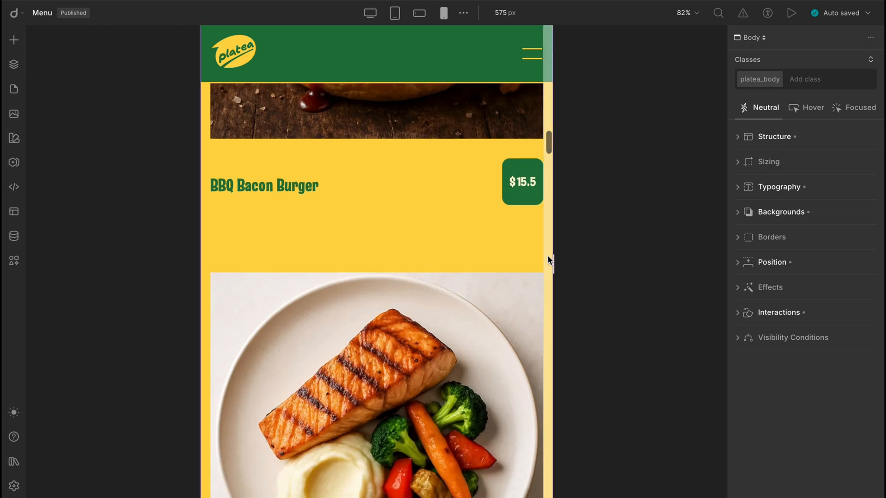
{"action": "left_click", "coordinate": [419, 12]}
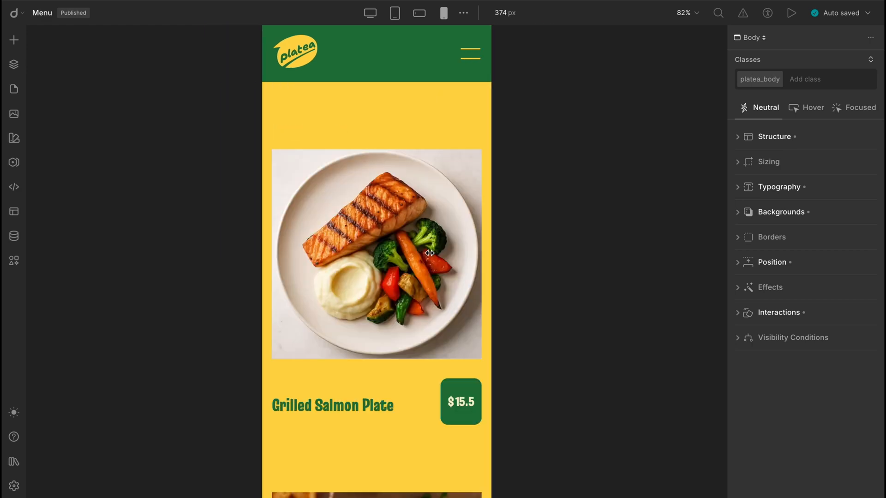
{"action": "left_click", "coordinate": [370, 13]}
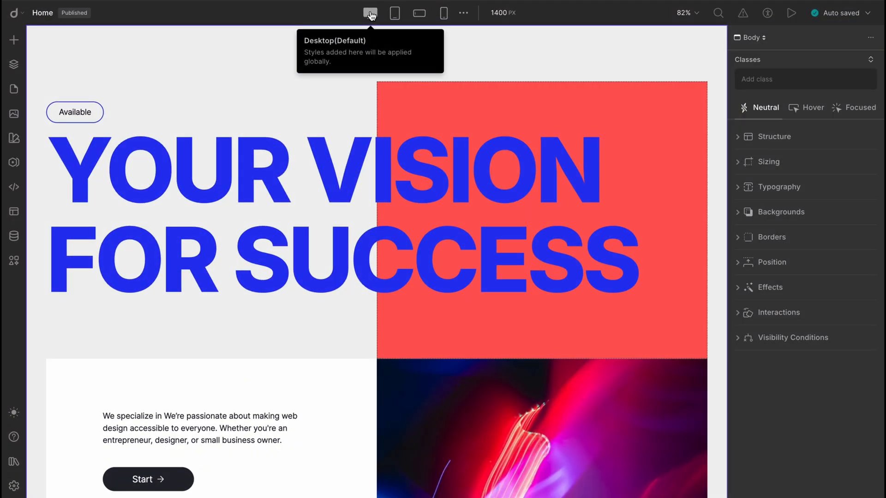
- Compare the Home hero at tablet, mobile landscape and mobile widths, returning to desktop between passes
{"action": "left_click", "coordinate": [395, 13]}
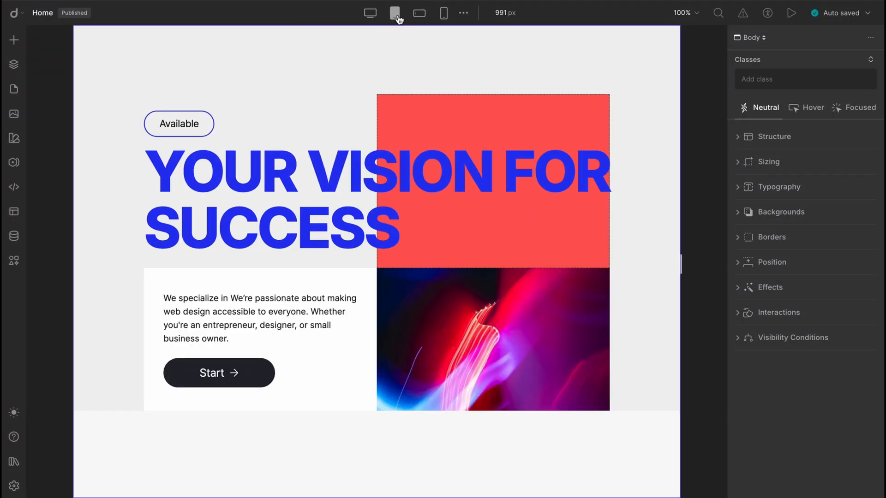
{"action": "left_click", "coordinate": [419, 13]}
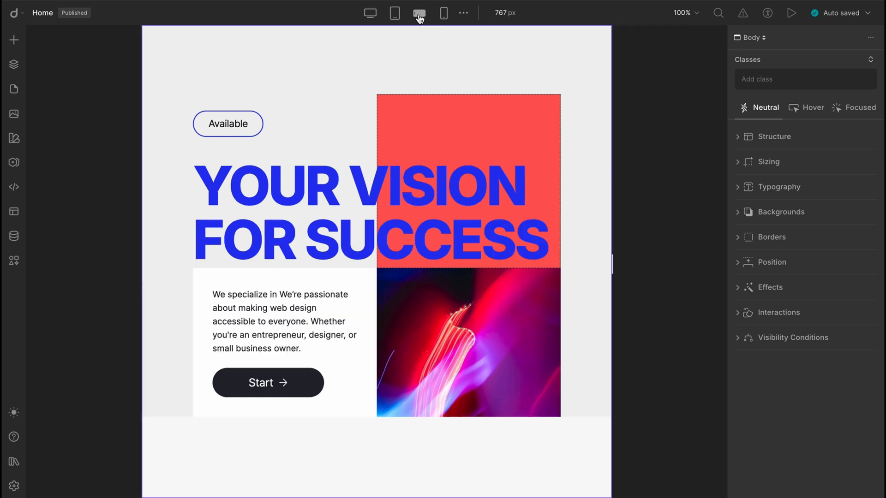
{"action": "left_click", "coordinate": [443, 13]}
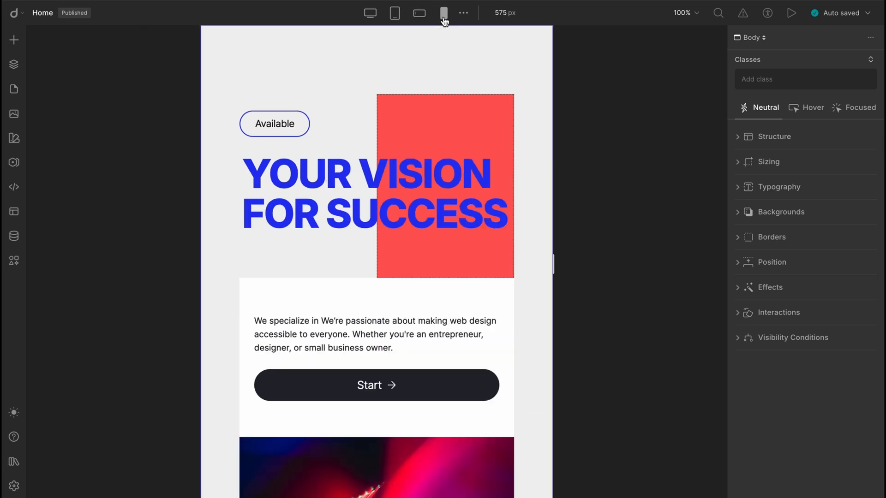
{"action": "mouse_move", "coordinate": [370, 13]}
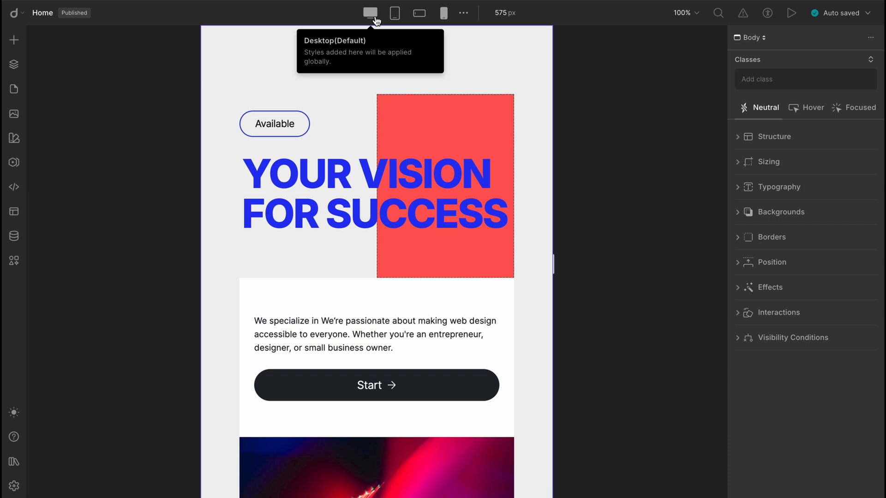
{"action": "left_click", "coordinate": [393, 13]}
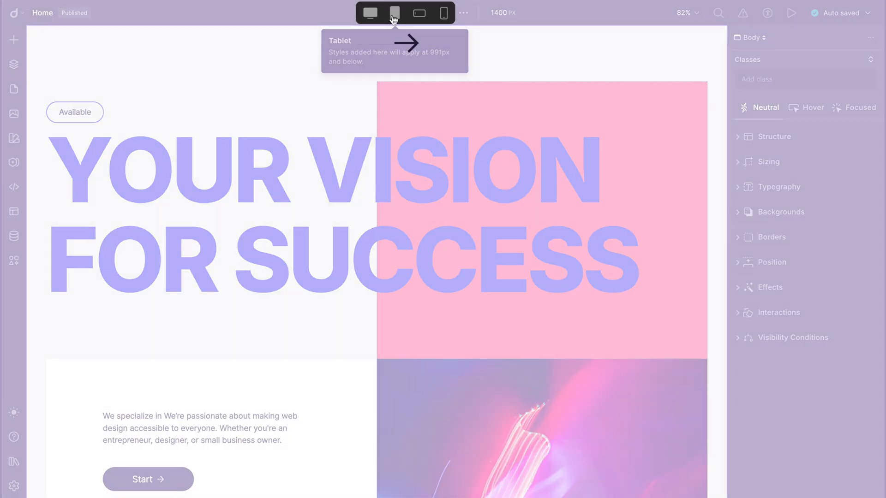
{"action": "left_click", "coordinate": [419, 12]}
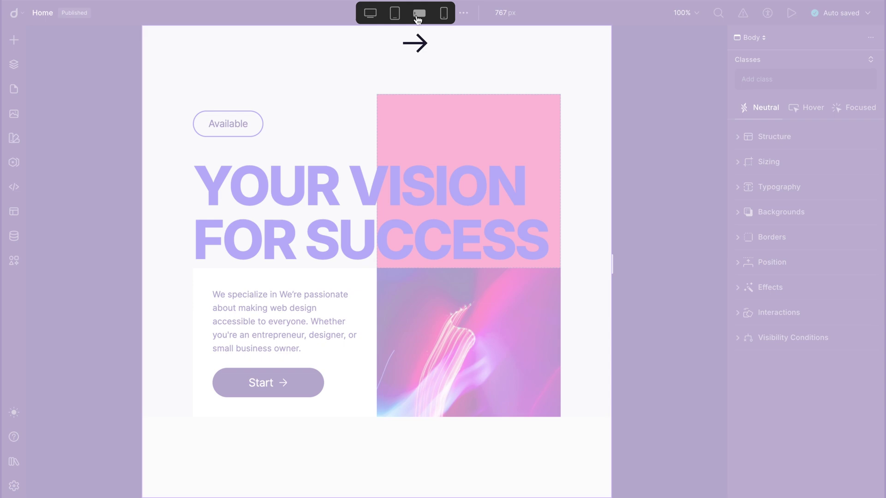
{"action": "left_click", "coordinate": [419, 13]}
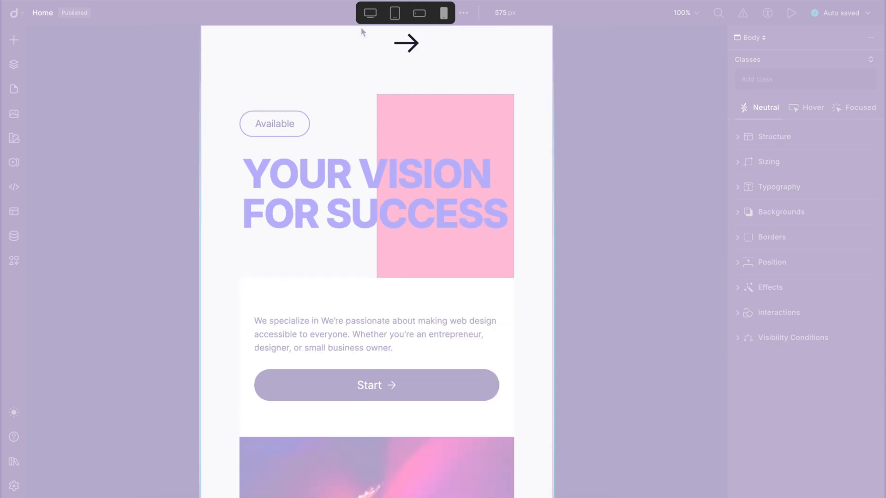
{"action": "left_click", "coordinate": [443, 12]}
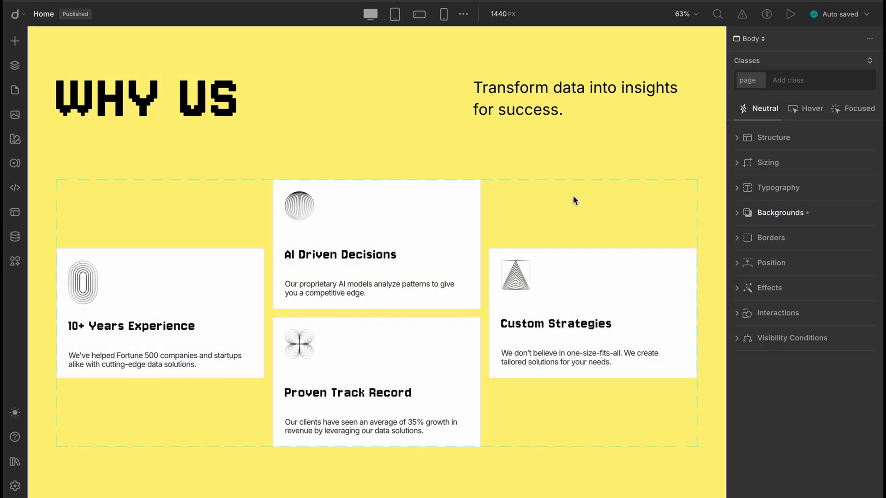
- Expand Why Us Section in the layer tree down to its Grid and Why Us Content Bottom
{"action": "left_click", "coordinate": [141, 99]}
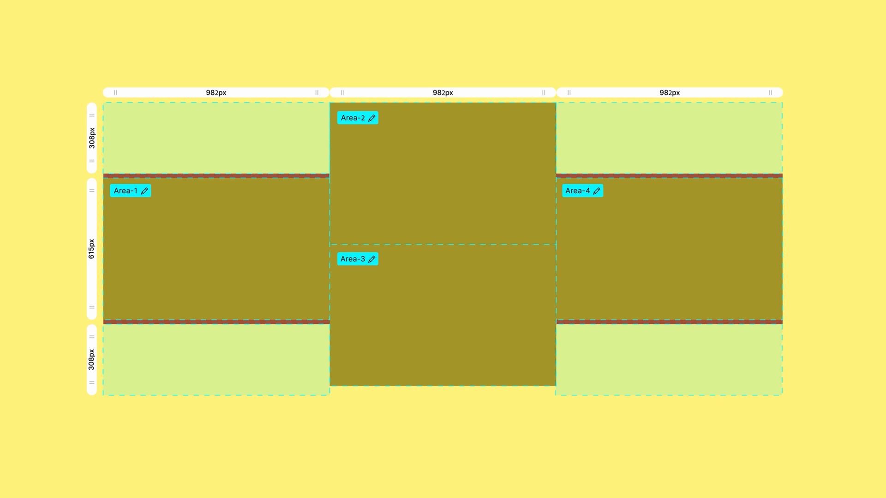
{"action": "left_click", "coordinate": [388, 116]}
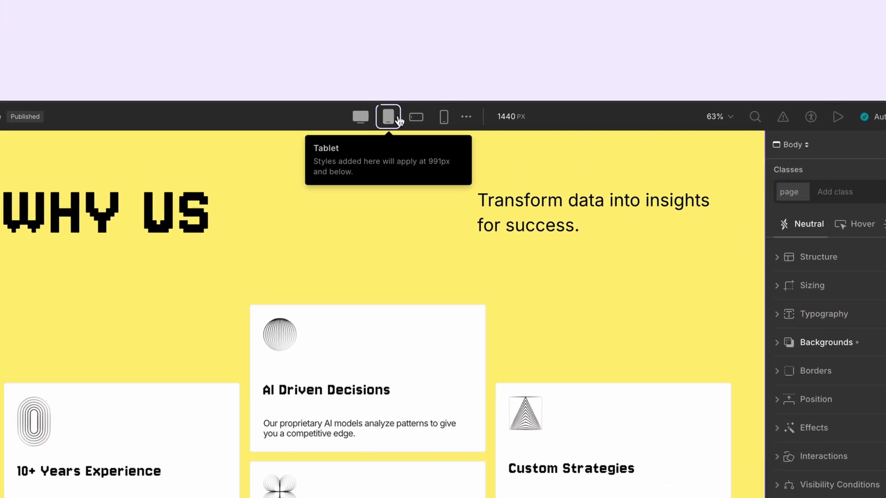
{"action": "left_click", "coordinate": [387, 117]}
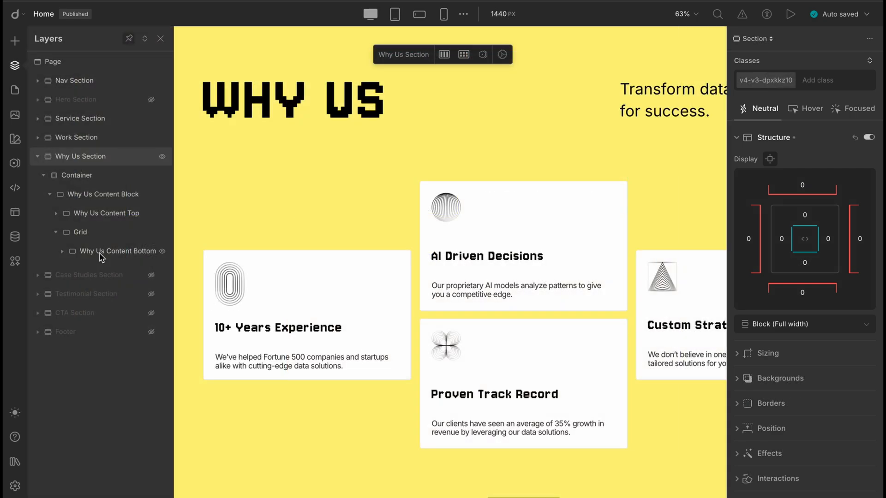
- Show Why Us Content Bottom's class style summary and preview the grid at tablet, landscape and mobile
{"action": "left_click", "coordinate": [137, 251]}
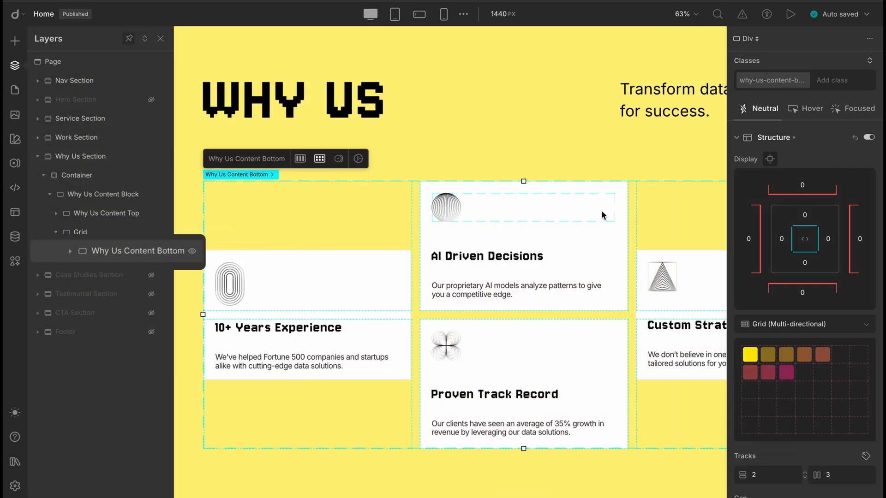
{"action": "left_click", "coordinate": [765, 80]}
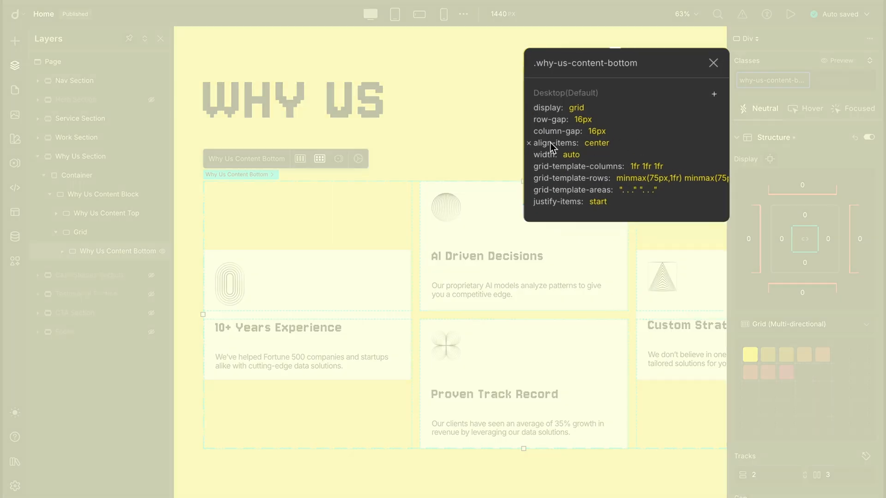
{"action": "mouse_move", "coordinate": [458, 14]}
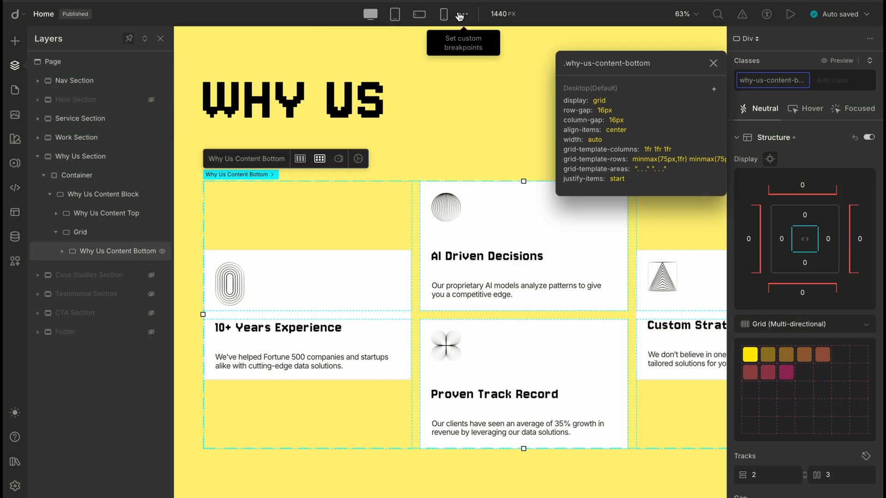
{"action": "mouse_move", "coordinate": [395, 14]}
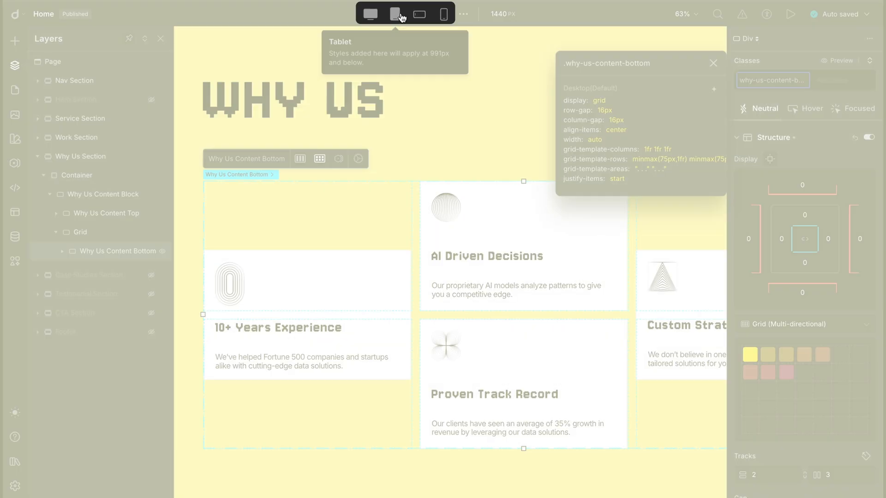
{"action": "left_click", "coordinate": [395, 14]}
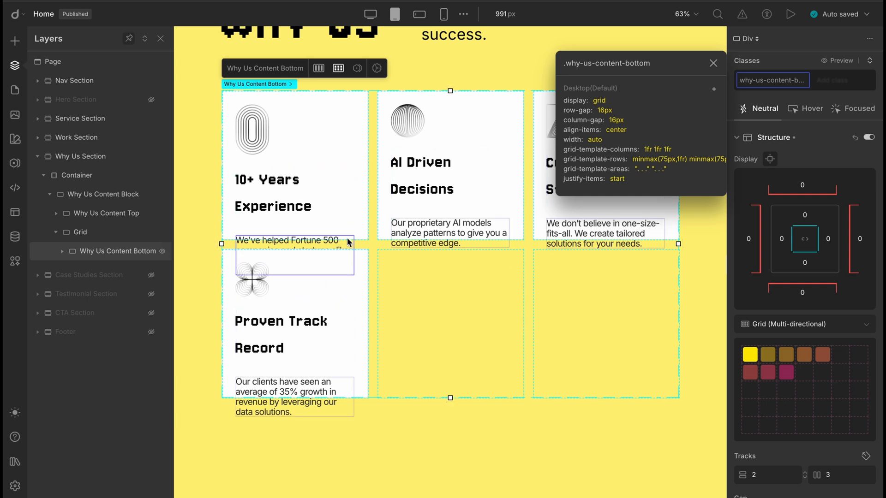
{"action": "mouse_move", "coordinate": [418, 14]}
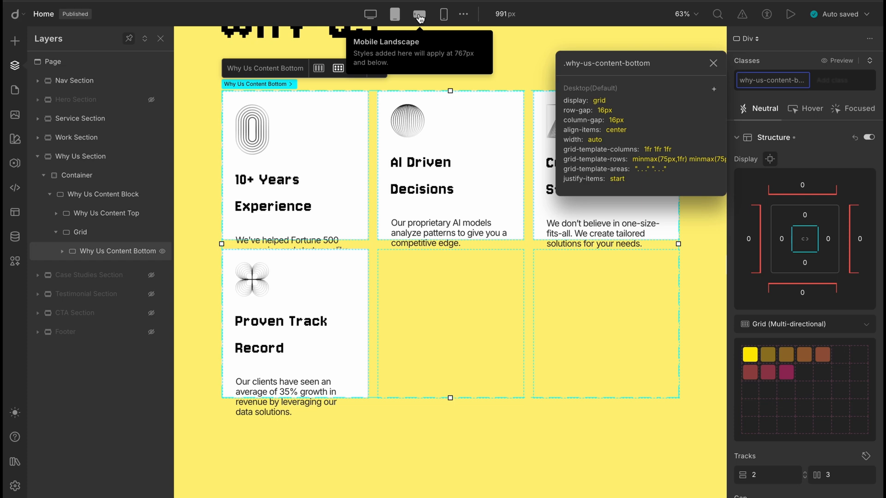
{"action": "left_click", "coordinate": [419, 14]}
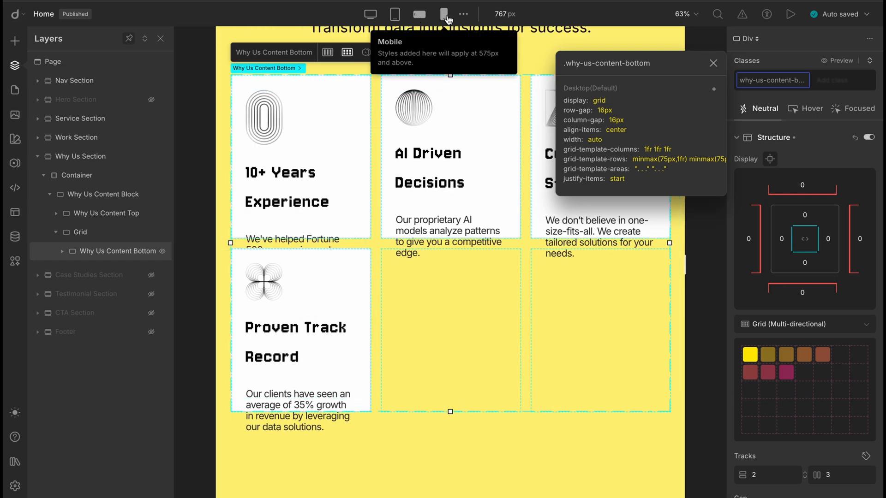
{"action": "left_click", "coordinate": [419, 14]}
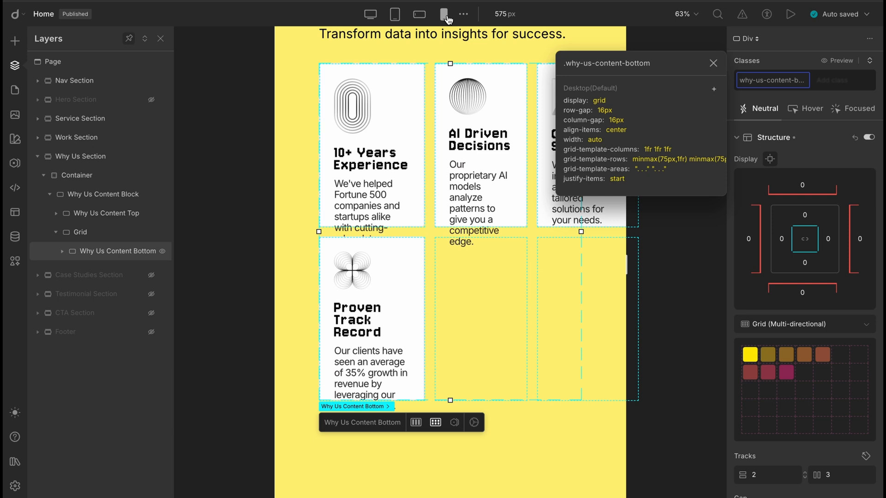
{"action": "mouse_move", "coordinate": [370, 15]}
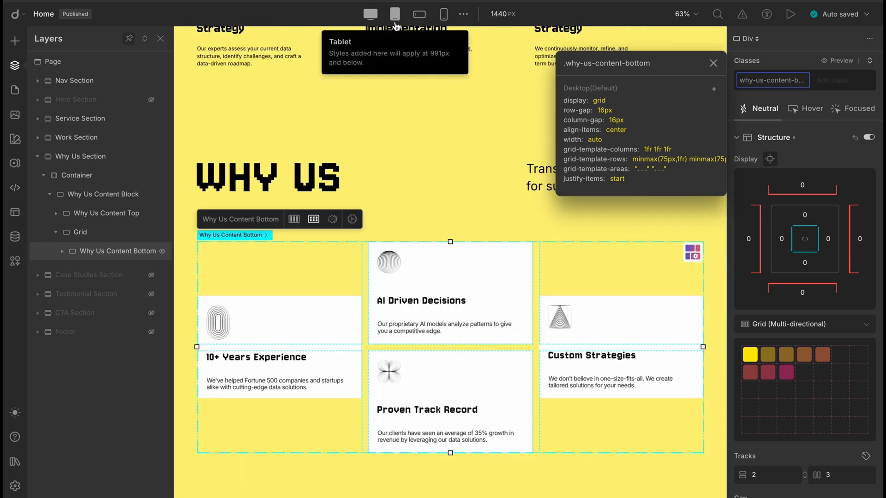
- At tablet width, set the Why Us card grid to 2 column tracks
{"action": "left_click", "coordinate": [395, 14]}
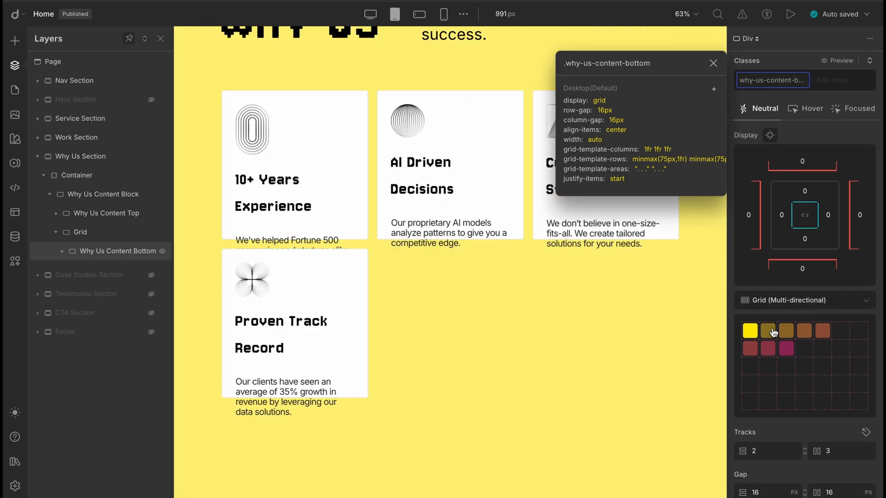
{"action": "left_click", "coordinate": [840, 450]}
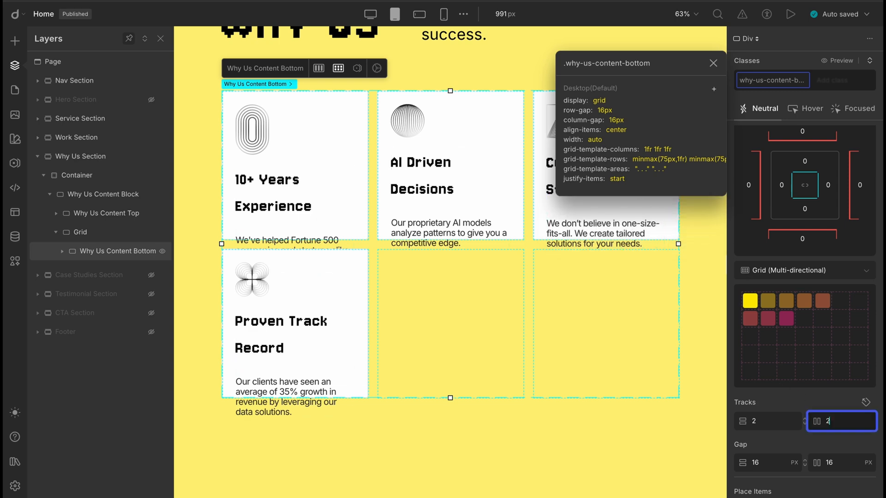
{"action": "type", "text": "2"}
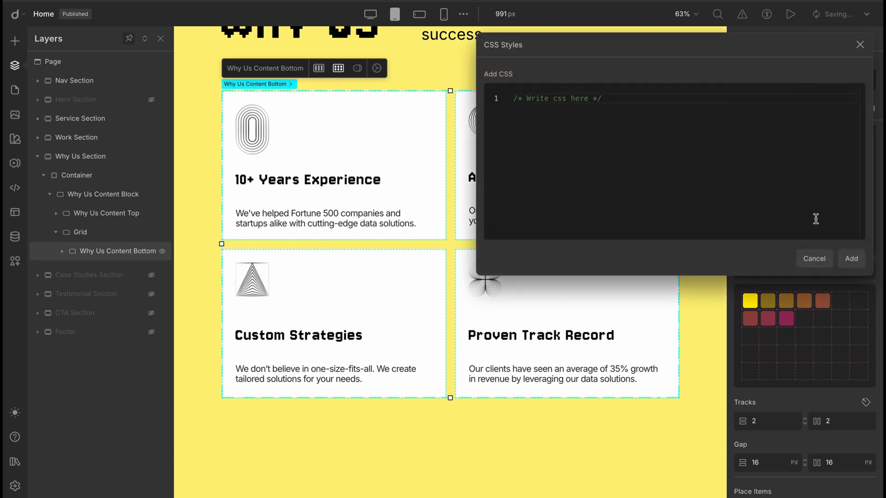
{"action": "left_click", "coordinate": [813, 258]}
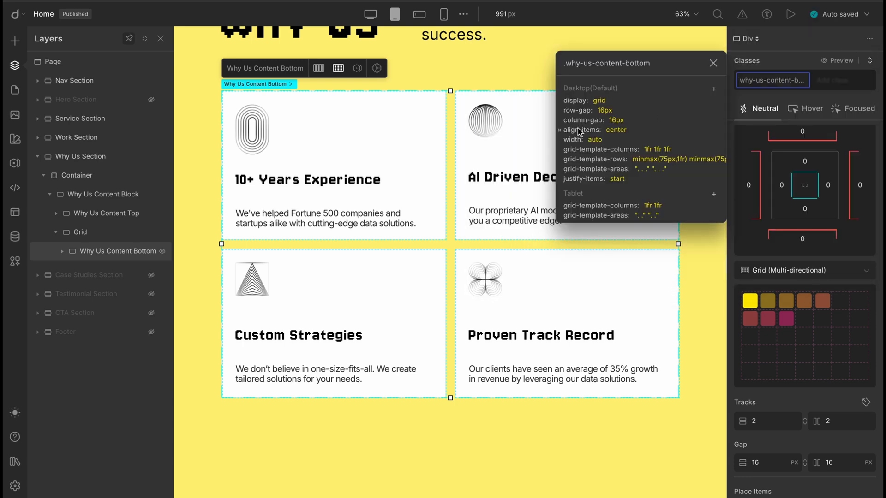
- Switch the canvas to the 767px Mobile Landscape breakpoint to view the Why Us cards
{"action": "left_click", "coordinate": [393, 14]}
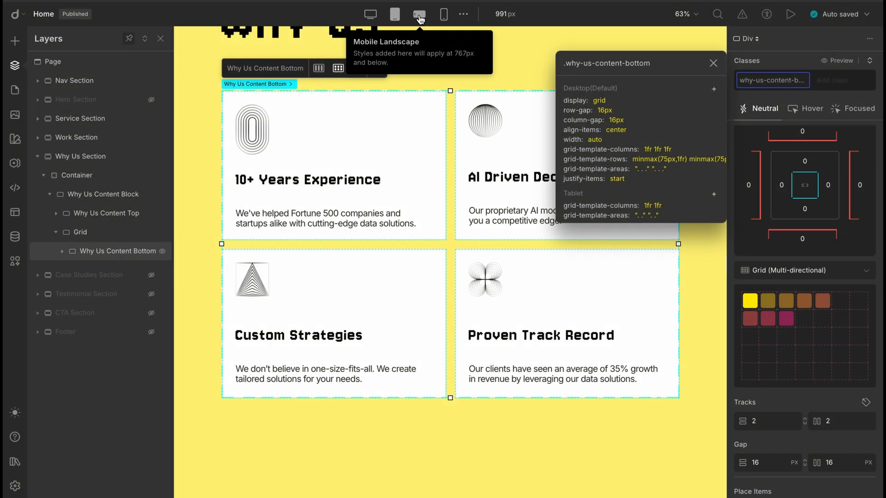
{"action": "left_click", "coordinate": [420, 14]}
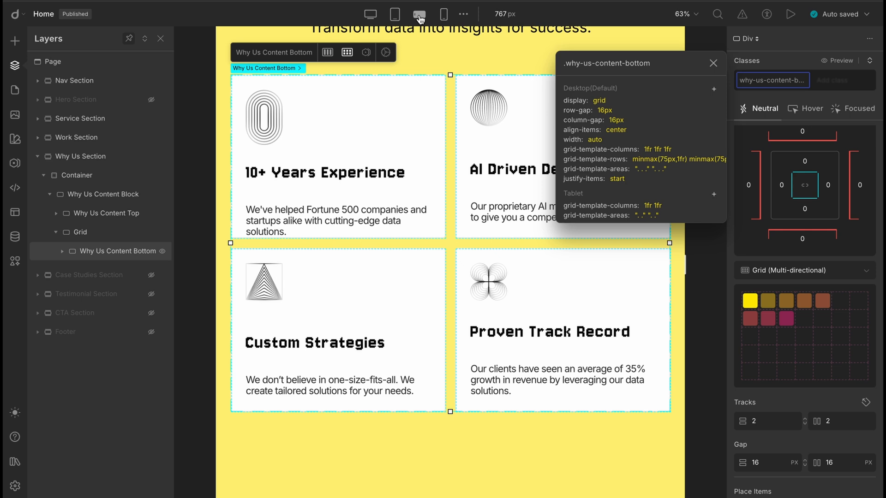
{"action": "mouse_move", "coordinate": [419, 135]}
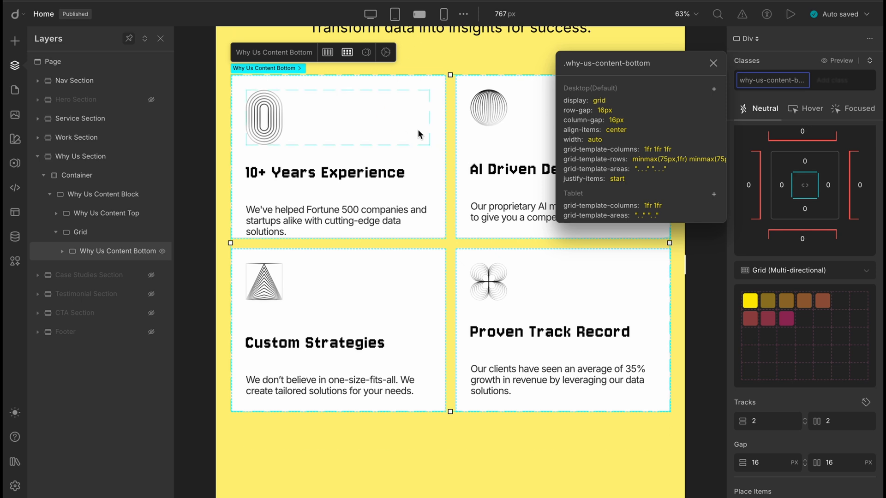
{"action": "mouse_move", "coordinate": [523, 93]}
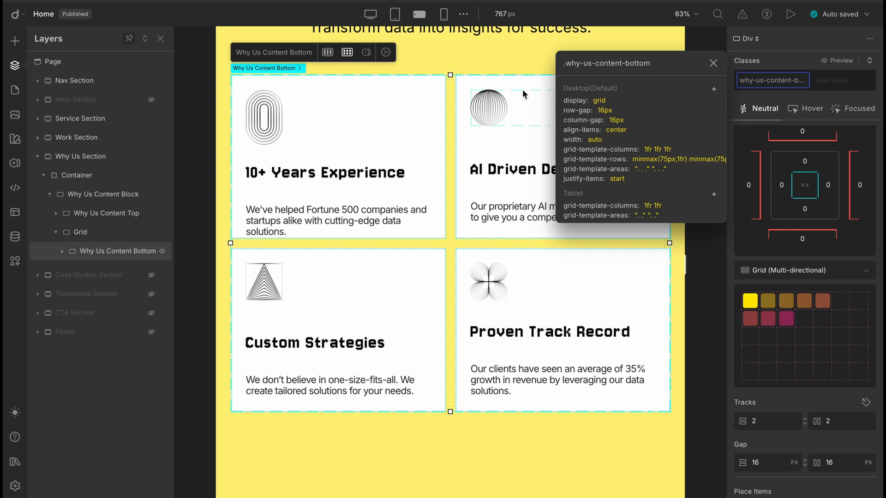
{"action": "mouse_move", "coordinate": [516, 127]}
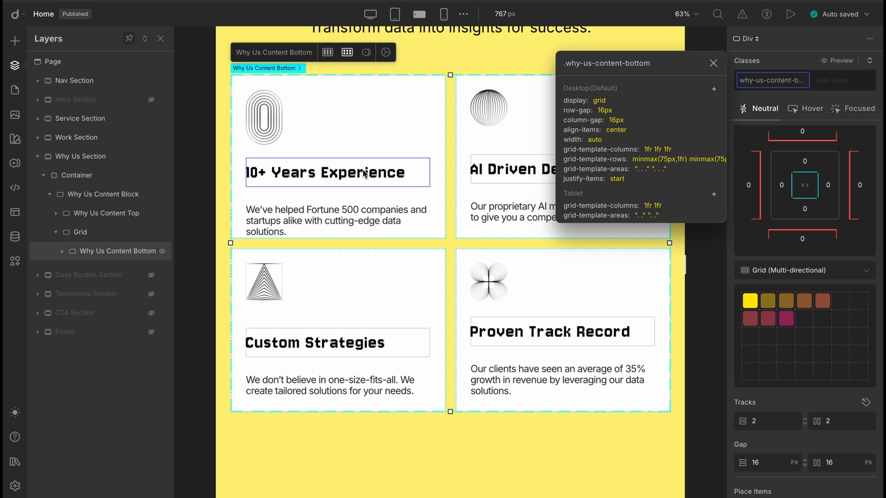
{"action": "mouse_move", "coordinate": [367, 184]}
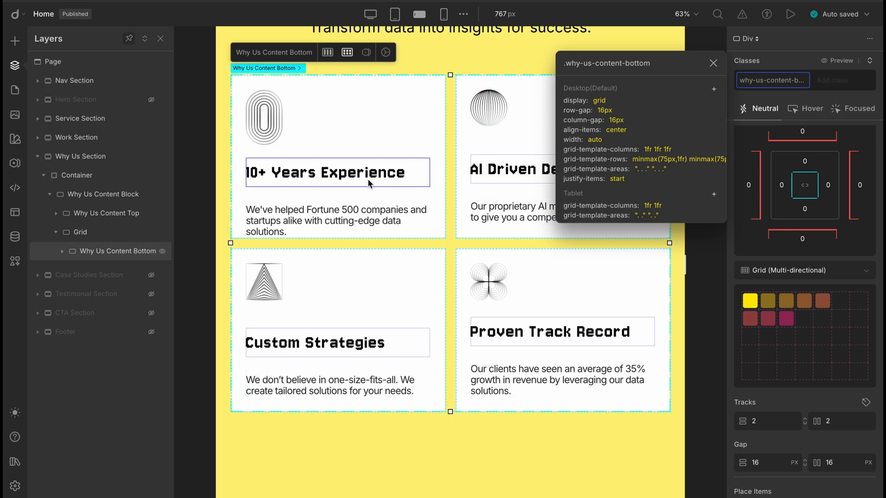
- Select the first Why Us card title and open its typography settings
{"action": "left_click", "coordinate": [325, 172]}
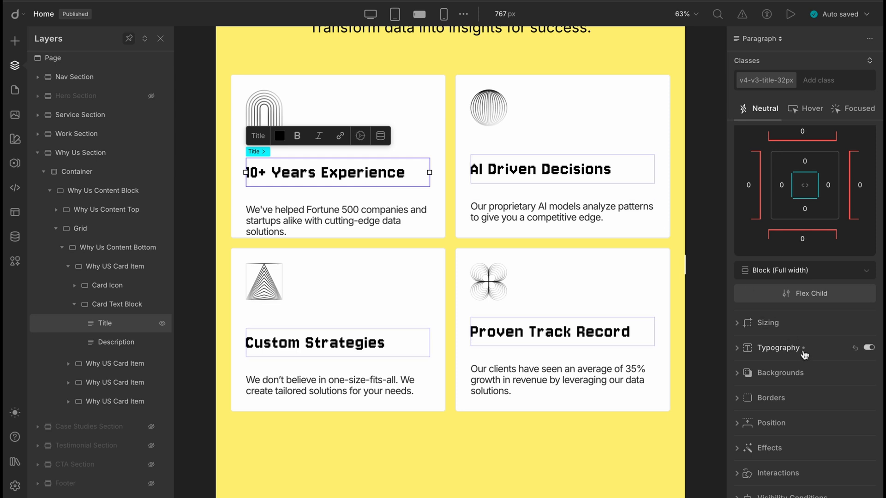
{"action": "left_click", "coordinate": [778, 348]}
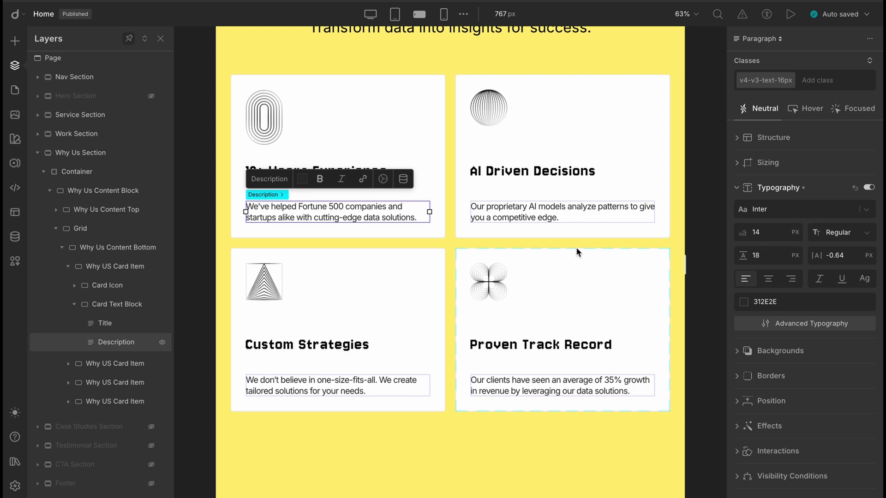
{"action": "mouse_move", "coordinate": [445, 15]}
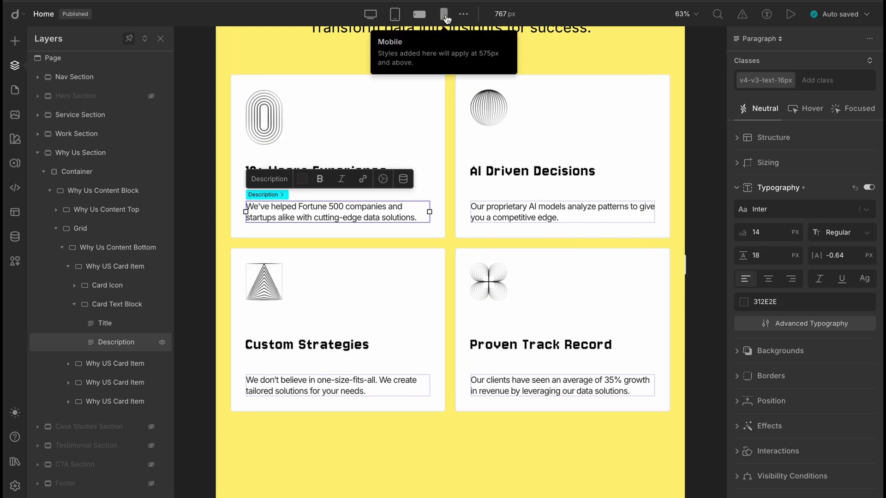
- At the 575px Mobile breakpoint, select the Why Us card grid and open its Structure settings
{"action": "left_click", "coordinate": [444, 15]}
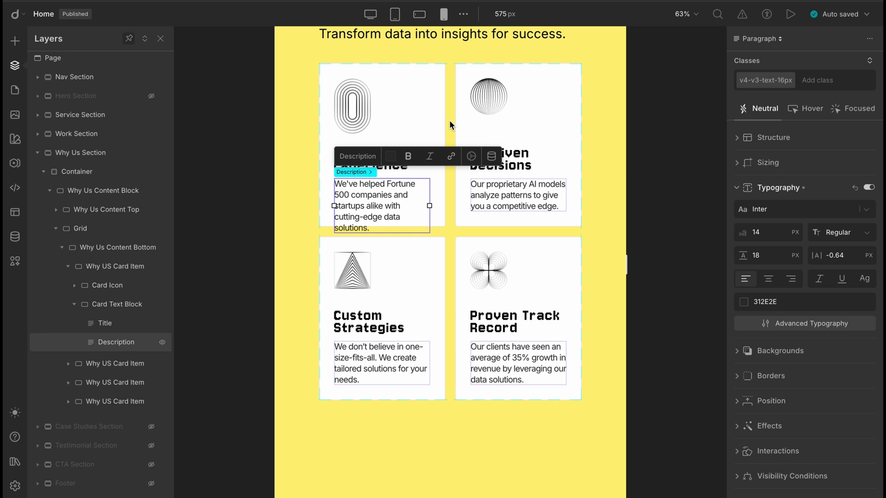
{"action": "mouse_move", "coordinate": [411, 202]}
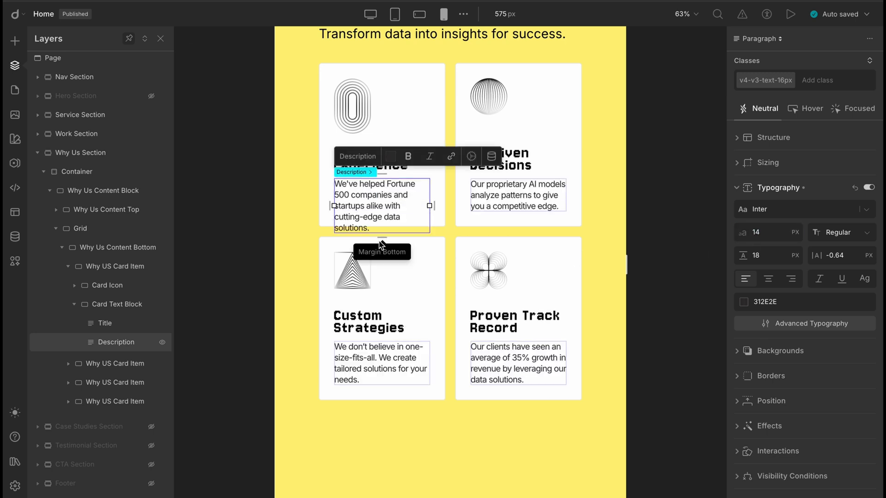
{"action": "left_click", "coordinate": [117, 247]}
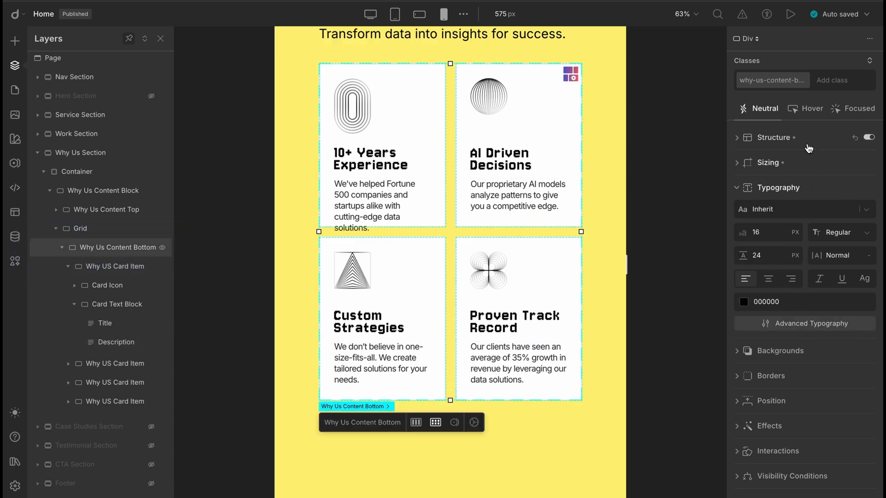
{"action": "left_click", "coordinate": [774, 137]}
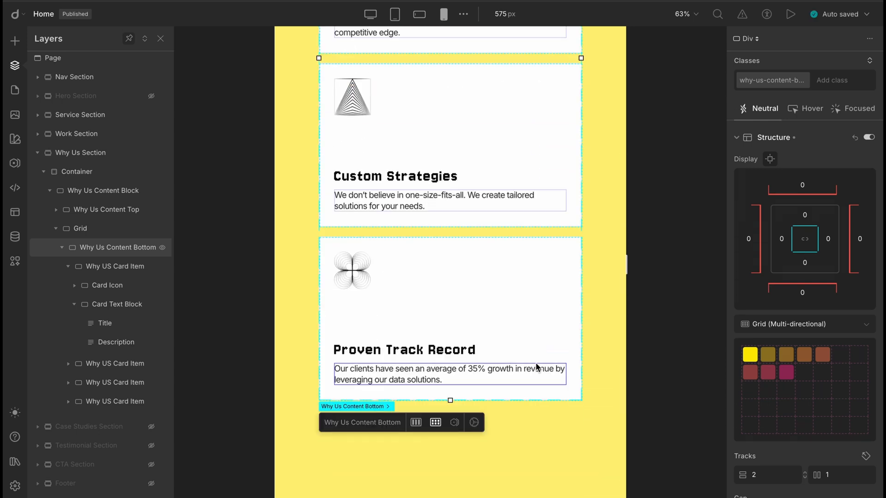
- Open the why-us-content-bottom style overview and scroll through its Mobile one-column rules
{"action": "left_click", "coordinate": [773, 80]}
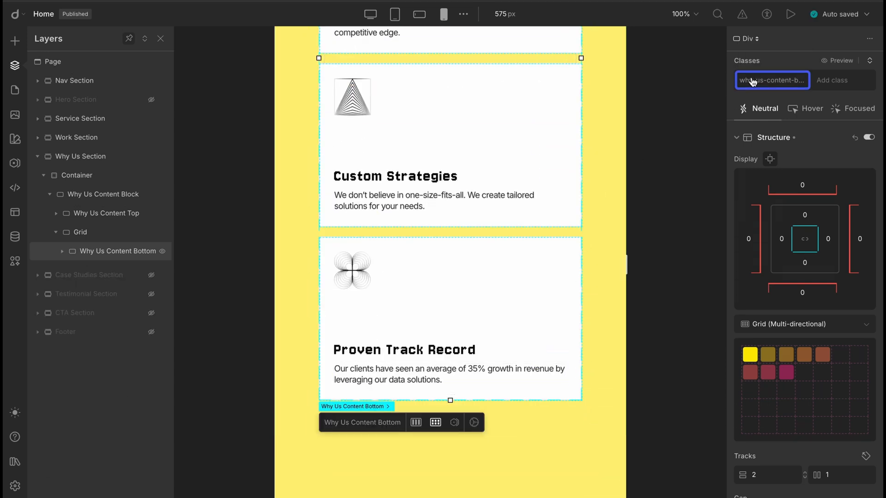
{"action": "left_click", "coordinate": [772, 80]}
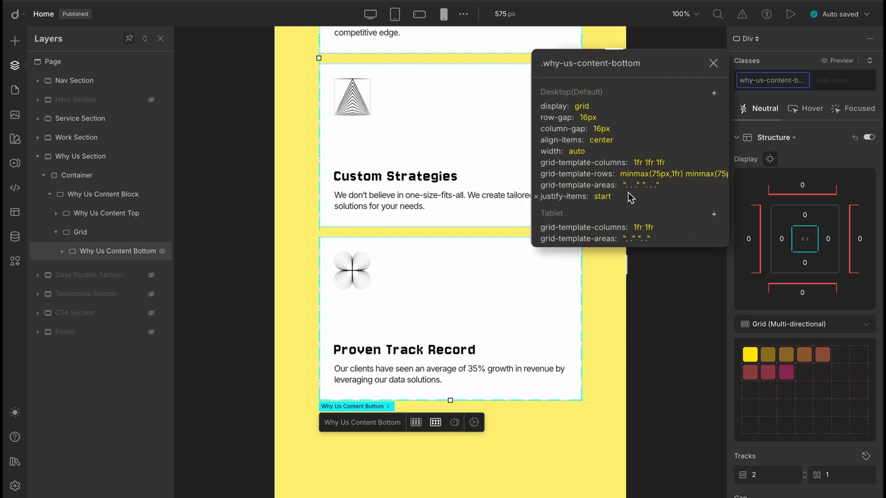
{"action": "scroll", "scroll_direction": "down", "scroll_amount": 3}
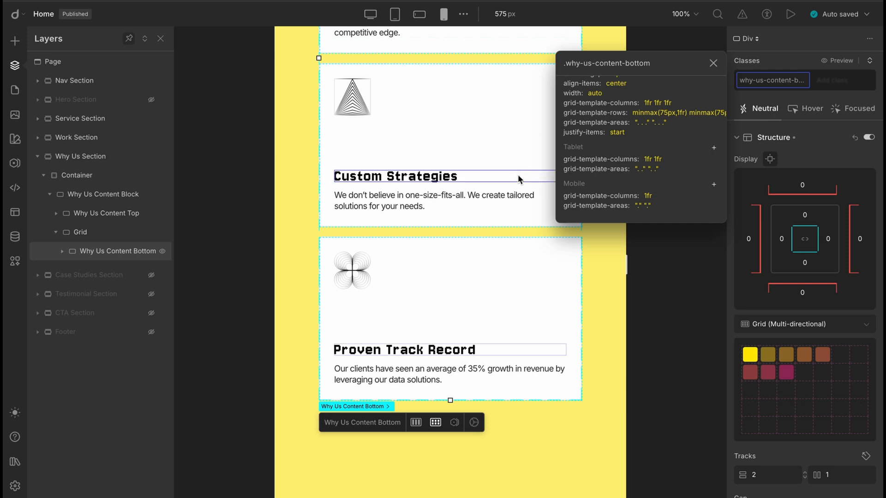
{"action": "scroll", "scroll_direction": "up", "scroll_amount": 3}
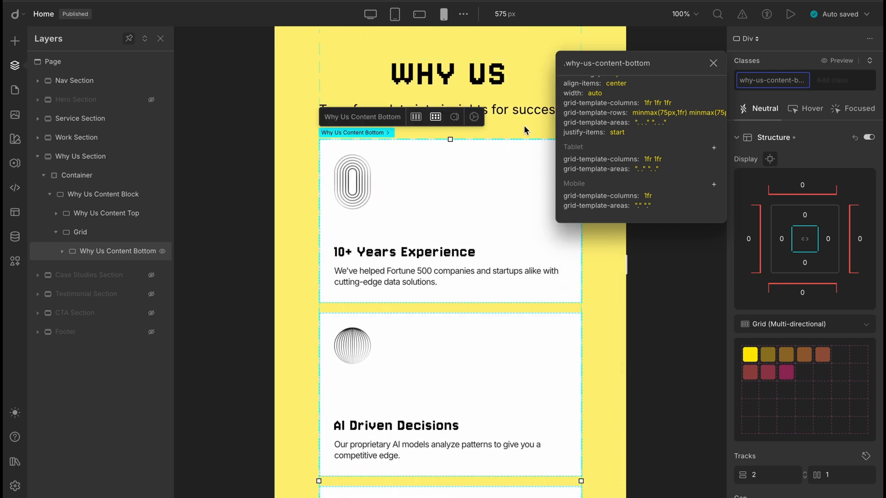
- Apply the 50 bottom padding preset to Why Us Content Top, then return to desktop width
{"action": "left_click", "coordinate": [105, 213]}
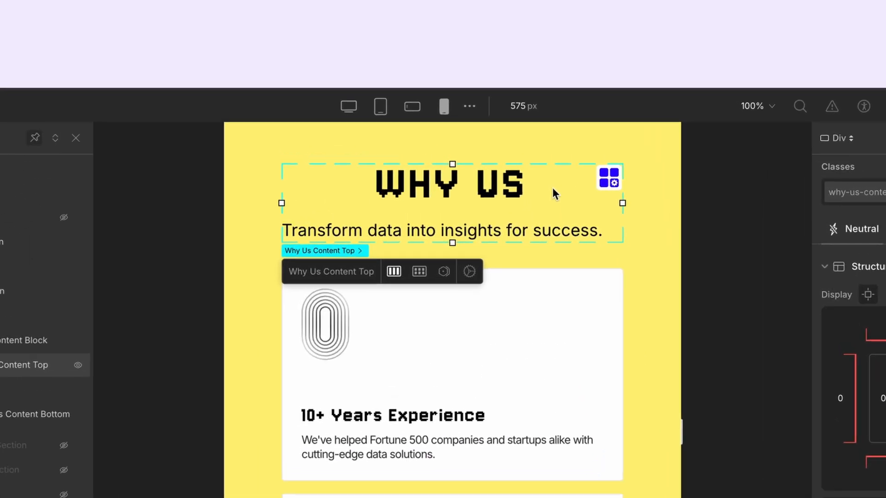
{"action": "mouse_move", "coordinate": [509, 257]}
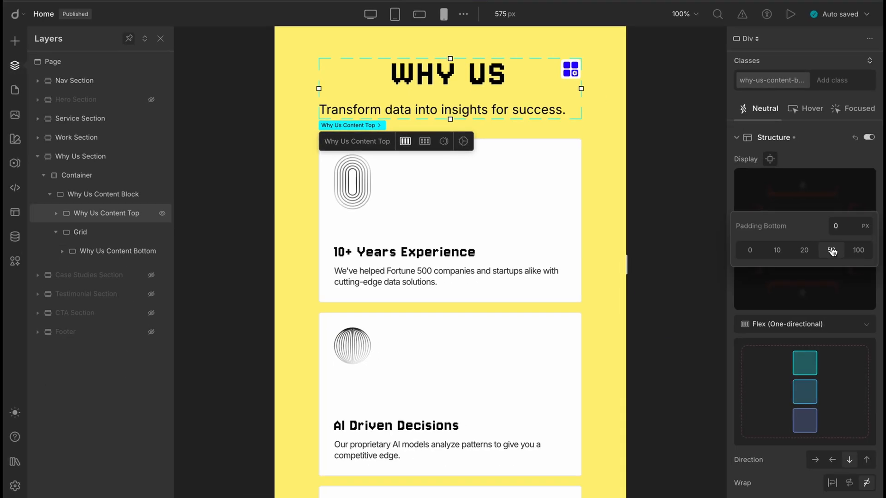
{"action": "left_click", "coordinate": [831, 250]}
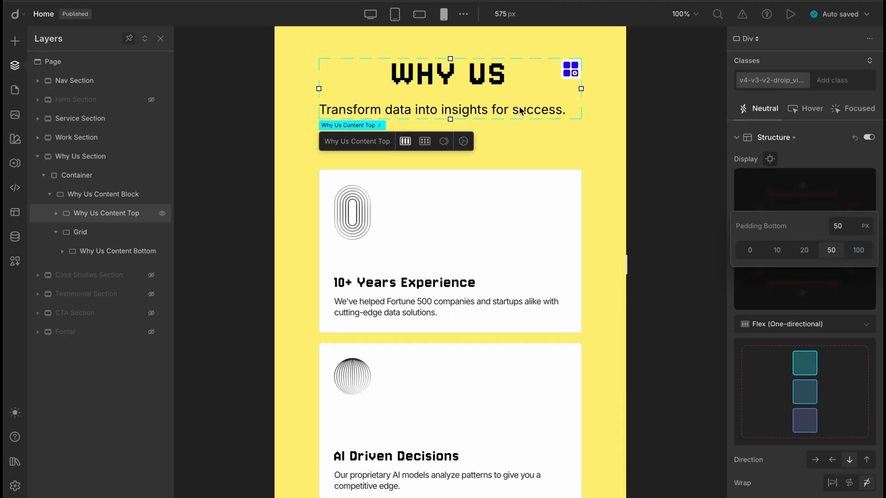
{"action": "left_click", "coordinate": [770, 158]}
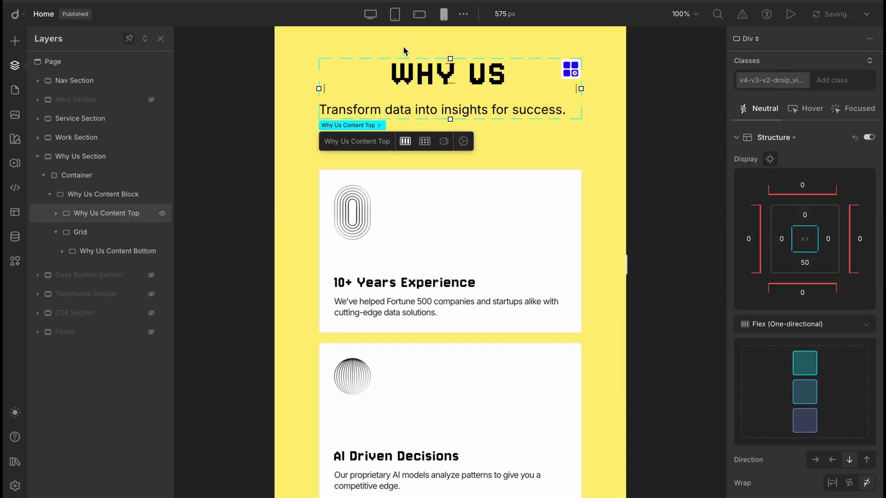
{"action": "left_click", "coordinate": [395, 15]}
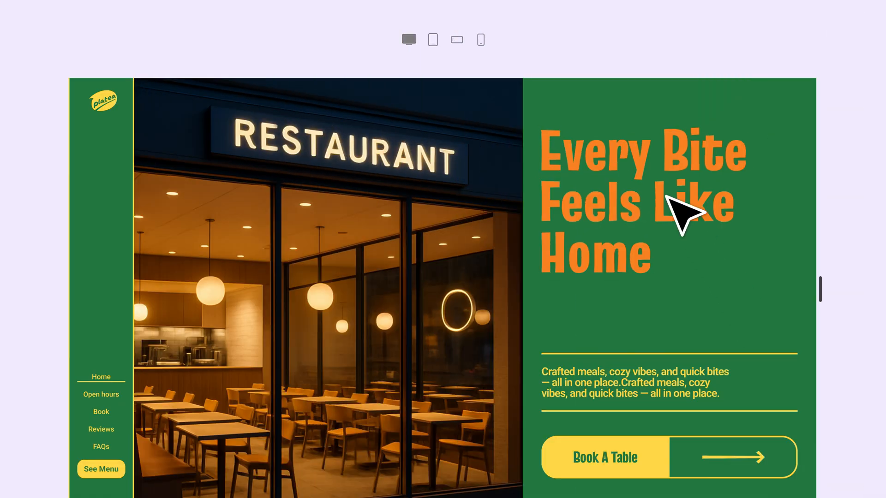
- Preview the page across breakpoints, settling on 991px tablet to edit the Why Us heading block's padding
{"action": "left_click", "coordinate": [432, 38]}
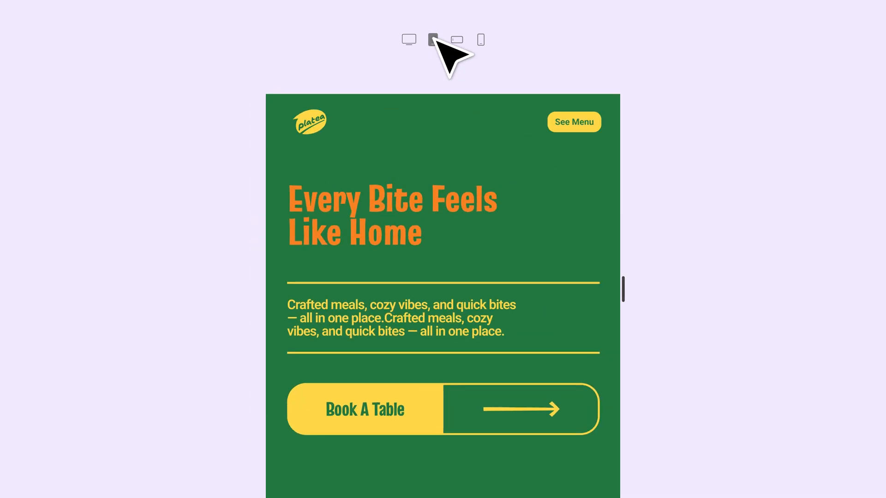
{"action": "left_click", "coordinate": [480, 38]}
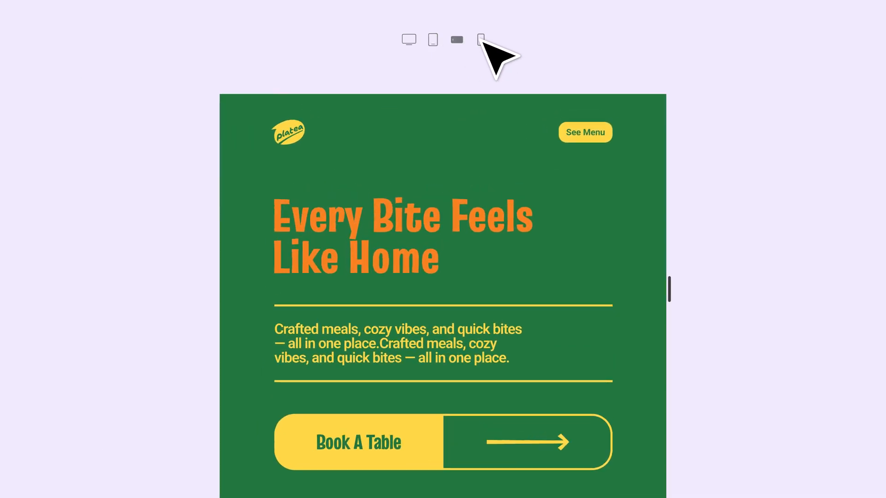
{"action": "left_click", "coordinate": [432, 38]}
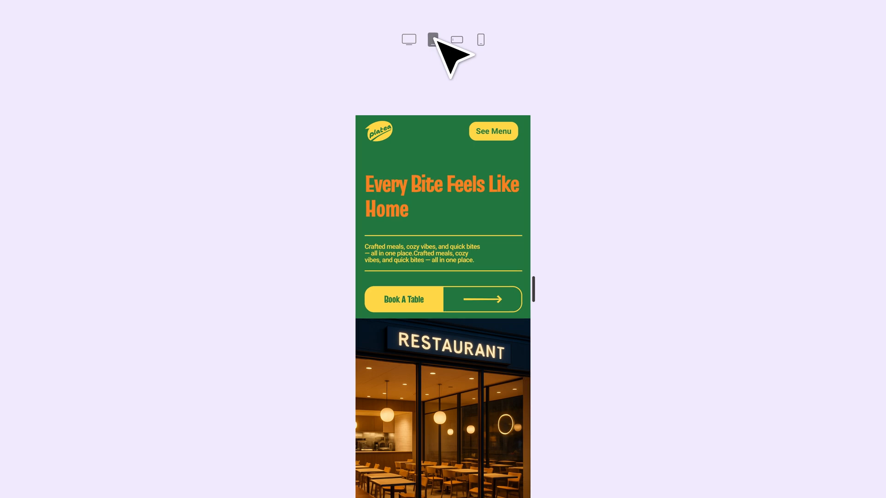
{"action": "left_click", "coordinate": [432, 38]}
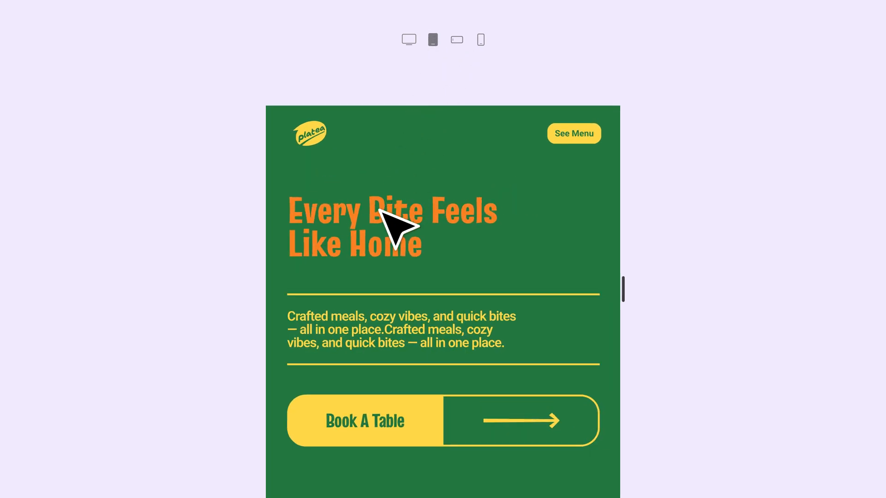
{"action": "mouse_move", "coordinate": [414, 135]}
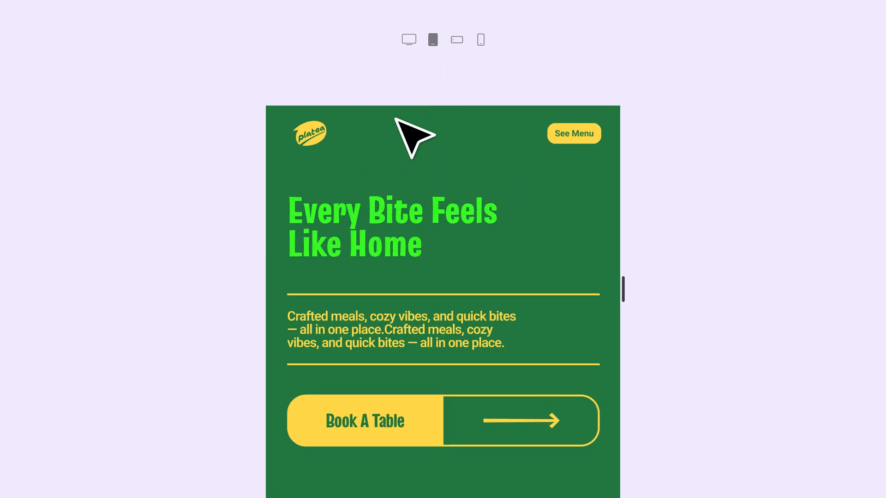
{"action": "left_click", "coordinate": [433, 39]}
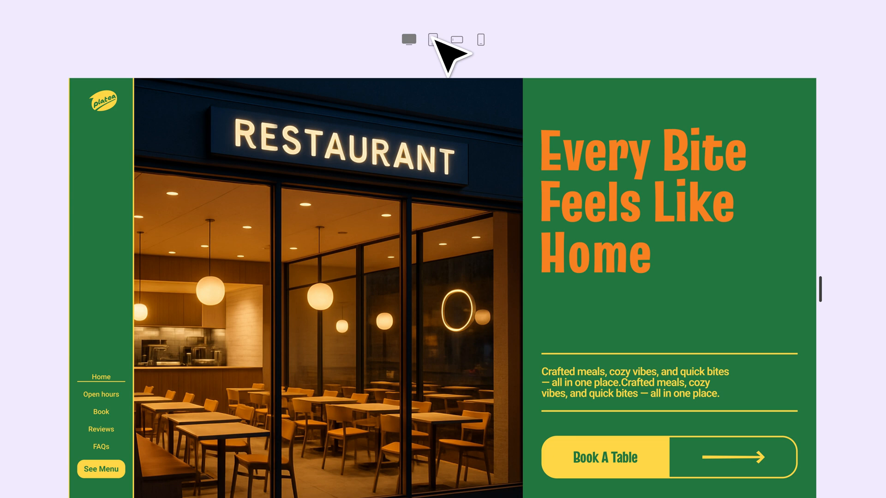
{"action": "left_click", "coordinate": [454, 39]}
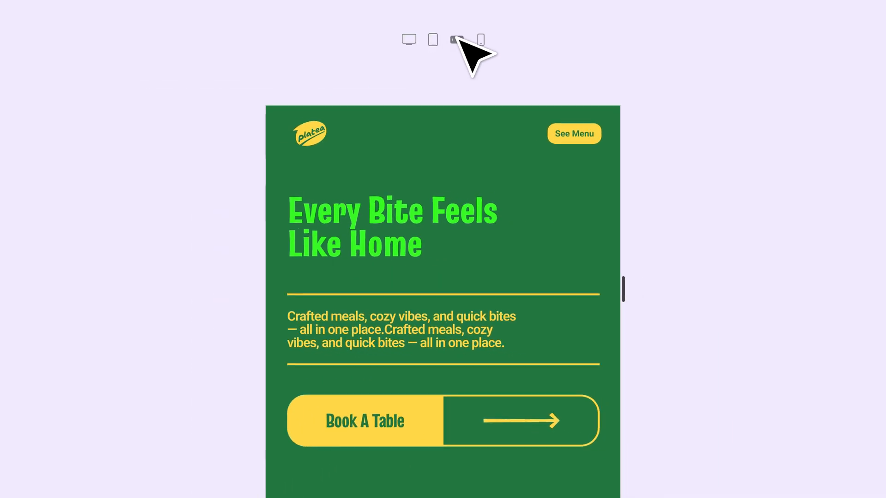
{"action": "left_click", "coordinate": [457, 39]}
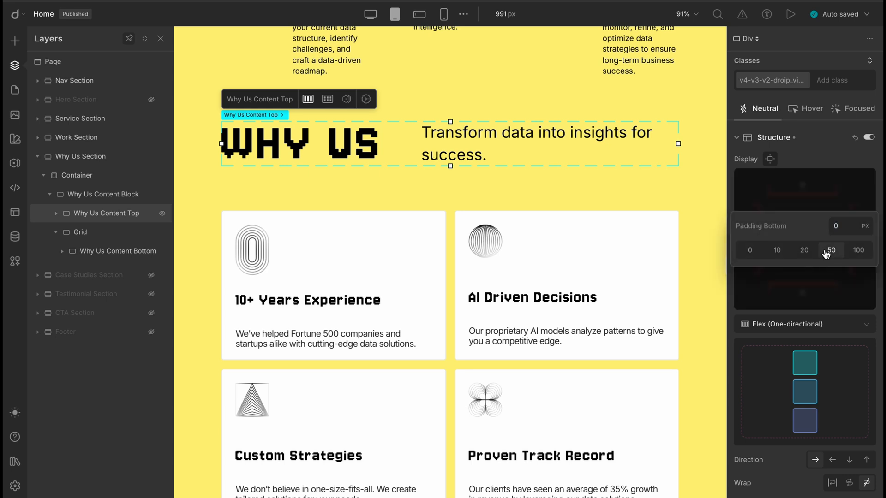
- Give the Why Us heading block 50px bottom padding at tablet, then switch back to desktop
{"action": "left_click", "coordinate": [831, 249]}
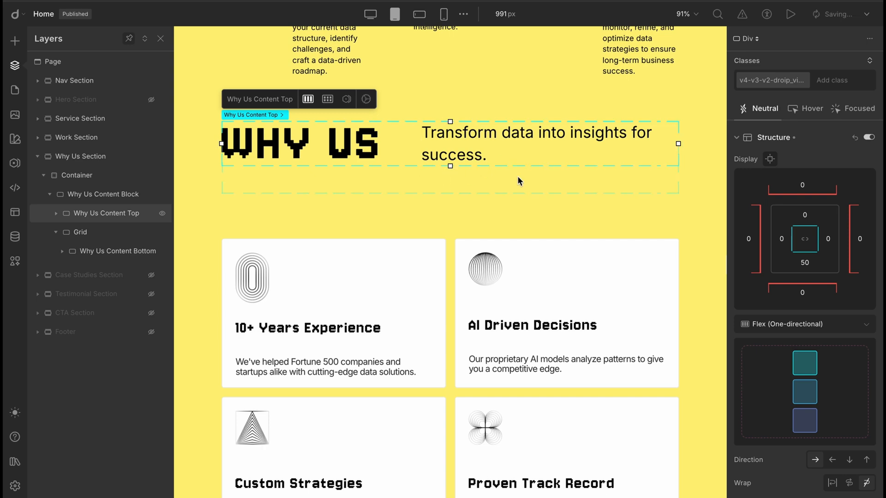
{"action": "left_click", "coordinate": [370, 14]}
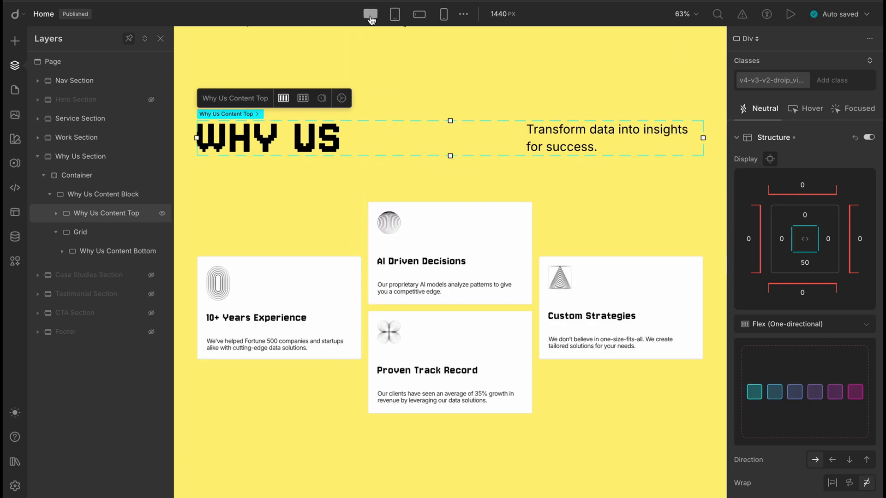
{"action": "left_click", "coordinate": [420, 14]}
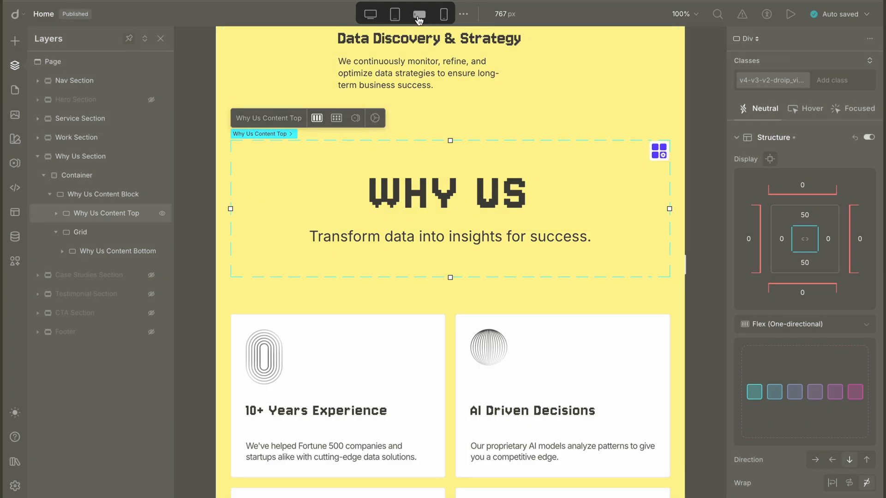
{"action": "left_click", "coordinate": [419, 13]}
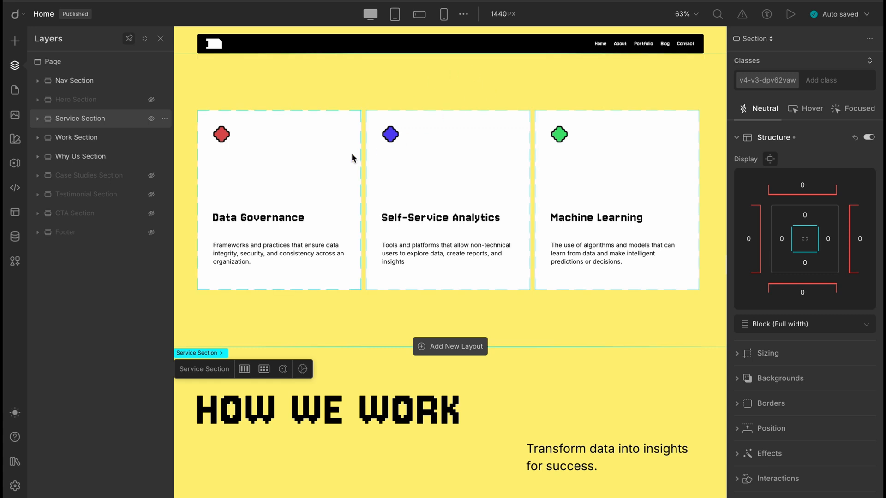
{"action": "mouse_move", "coordinate": [235, 186]}
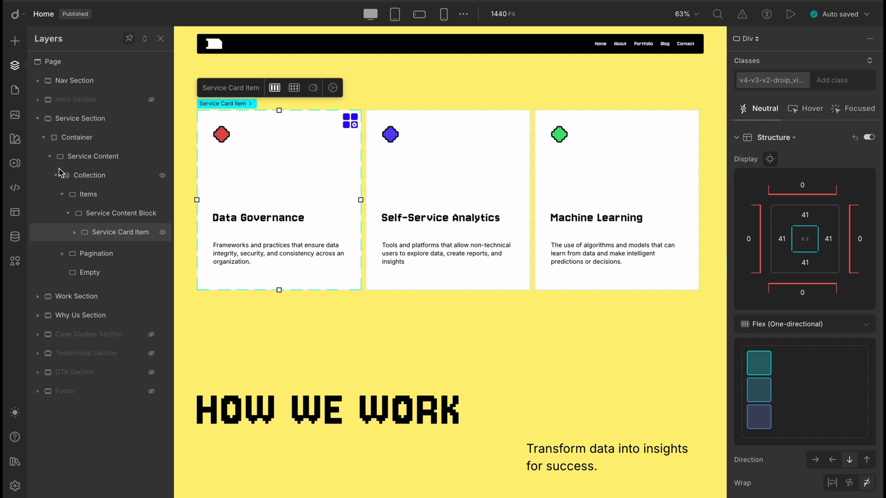
{"action": "left_click", "coordinate": [89, 176]}
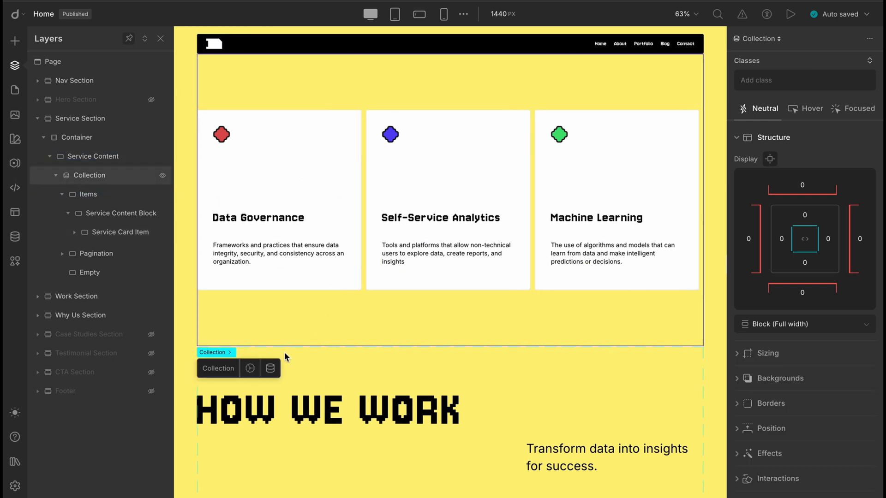
{"action": "left_click", "coordinate": [269, 368]}
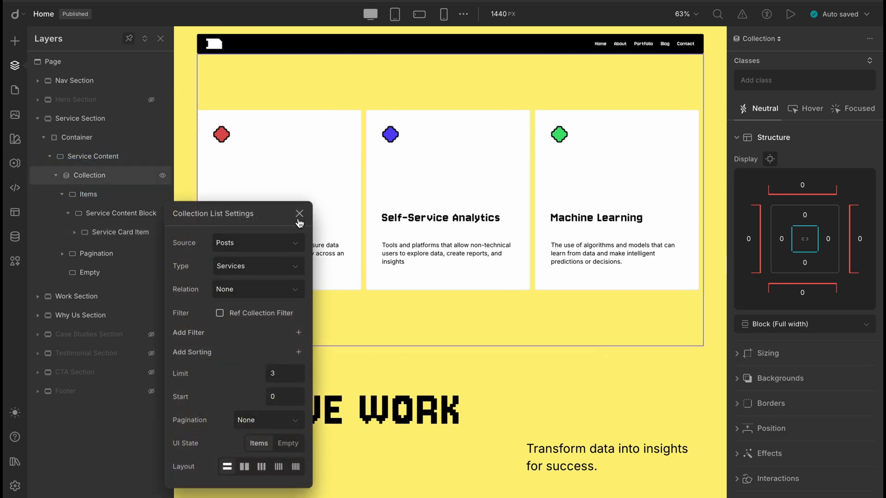
{"action": "left_click", "coordinate": [299, 214]}
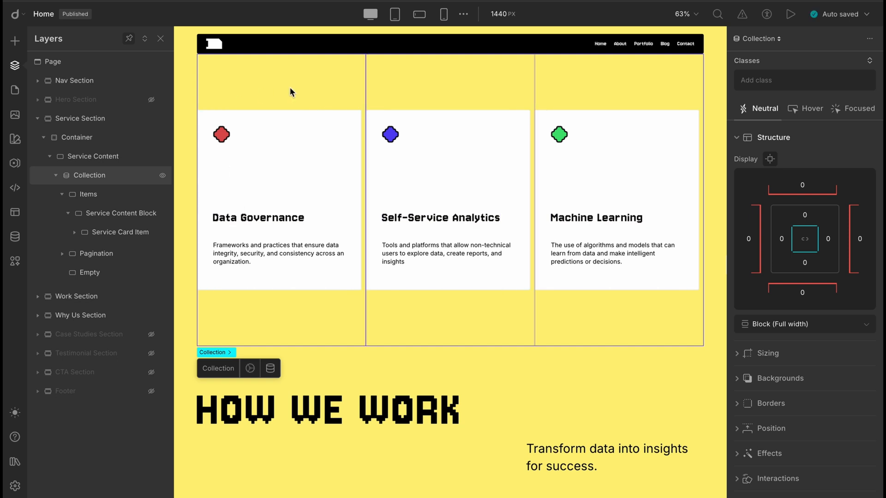
{"action": "mouse_move", "coordinate": [395, 15]}
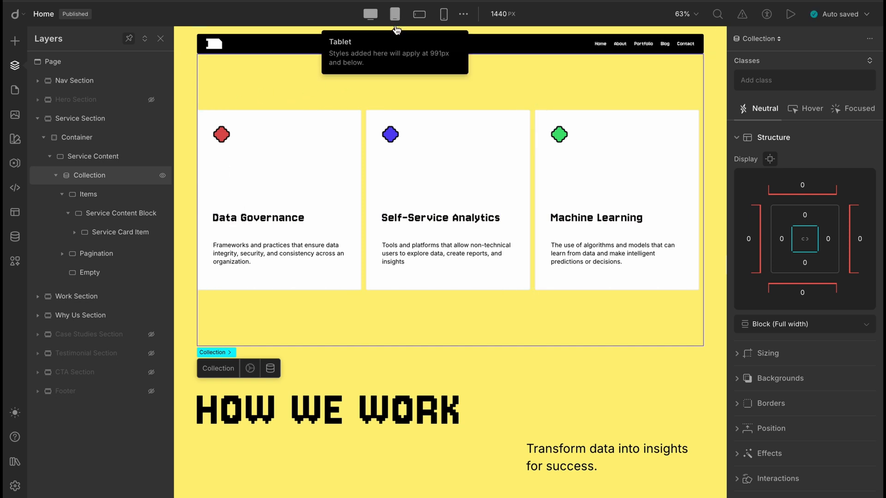
- Preview the service cards at tablet, mobile landscape and mobile widths, then return to tablet
{"action": "left_click", "coordinate": [394, 15]}
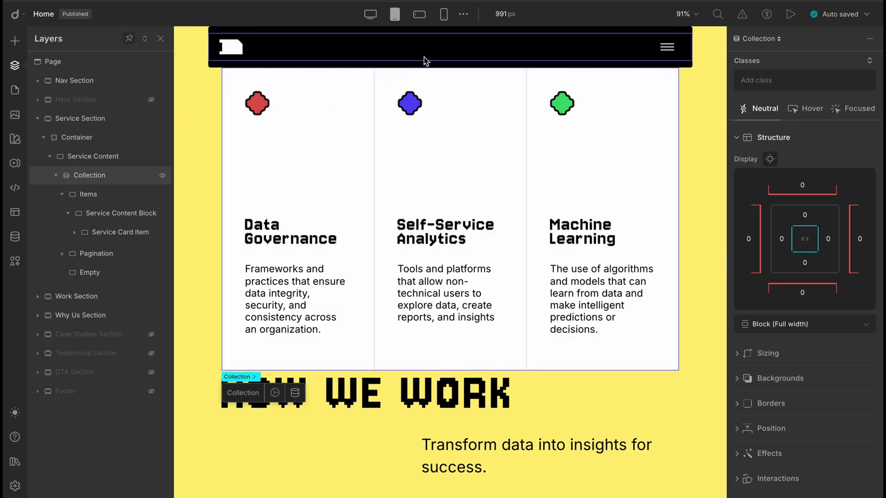
{"action": "mouse_move", "coordinate": [689, 50]}
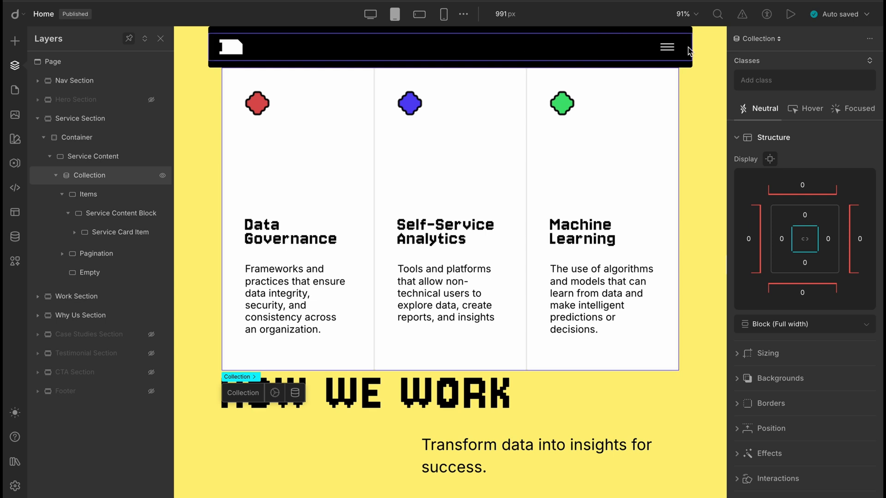
{"action": "mouse_move", "coordinate": [531, 60]}
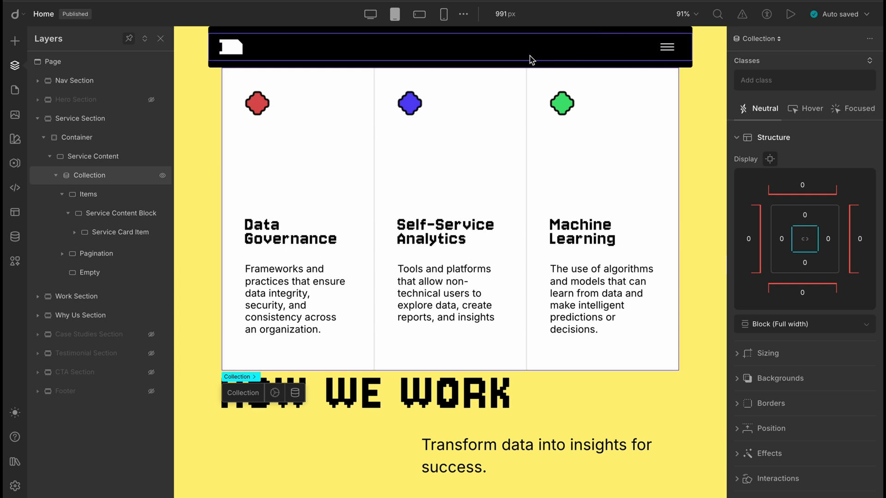
{"action": "mouse_move", "coordinate": [428, 61]}
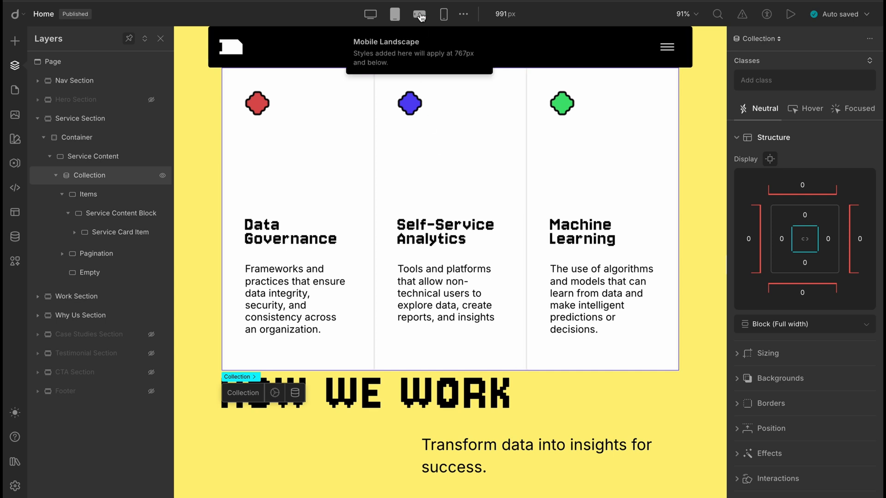
{"action": "left_click", "coordinate": [419, 14]}
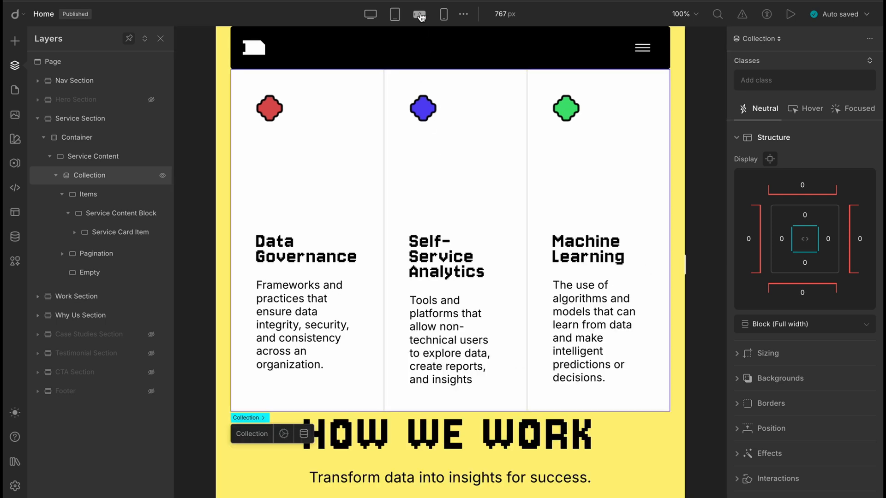
{"action": "mouse_move", "coordinate": [444, 14]}
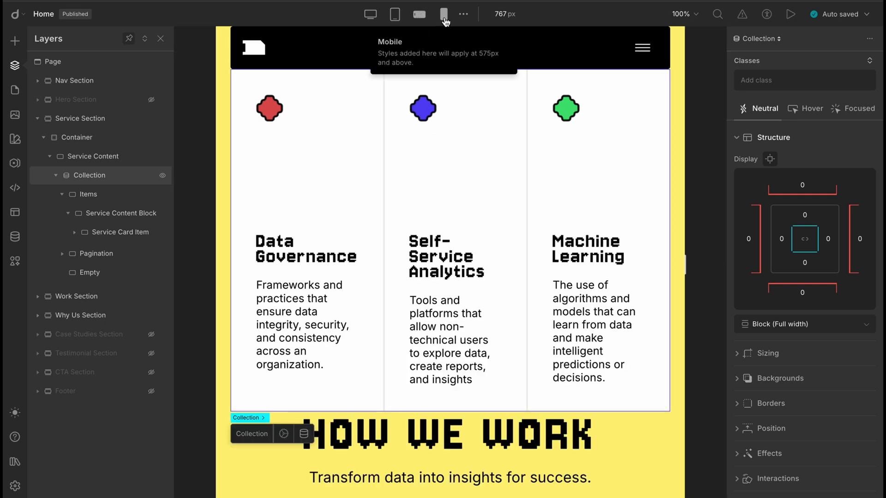
{"action": "left_click", "coordinate": [443, 14]}
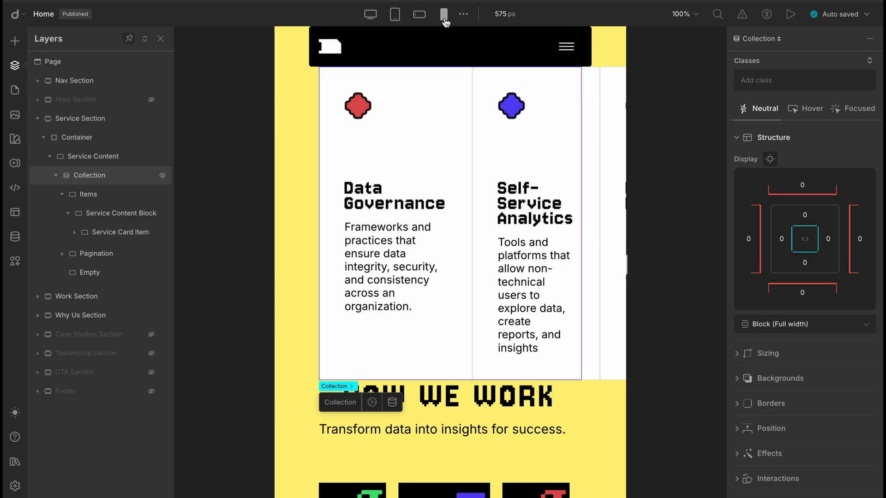
{"action": "left_click", "coordinate": [395, 14]}
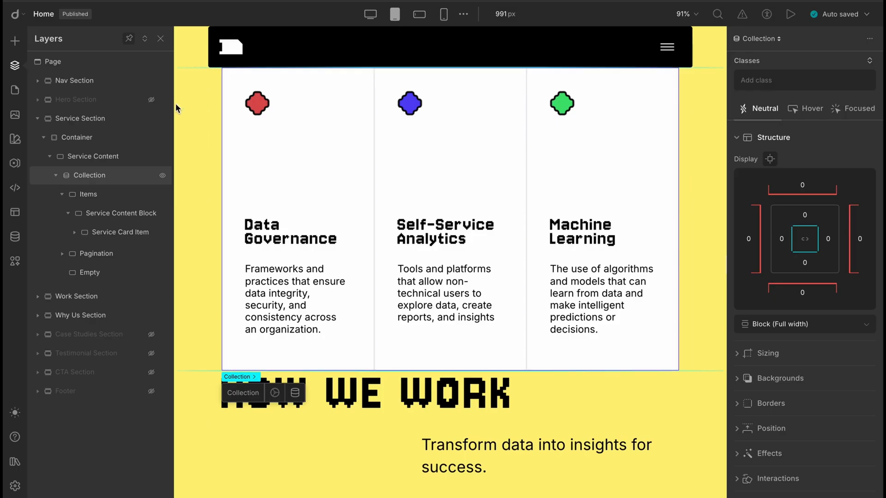
- At tablet, set Service Section top padding 50px and Items to two columns with 100px bottom padding
{"action": "left_click", "coordinate": [78, 118]}
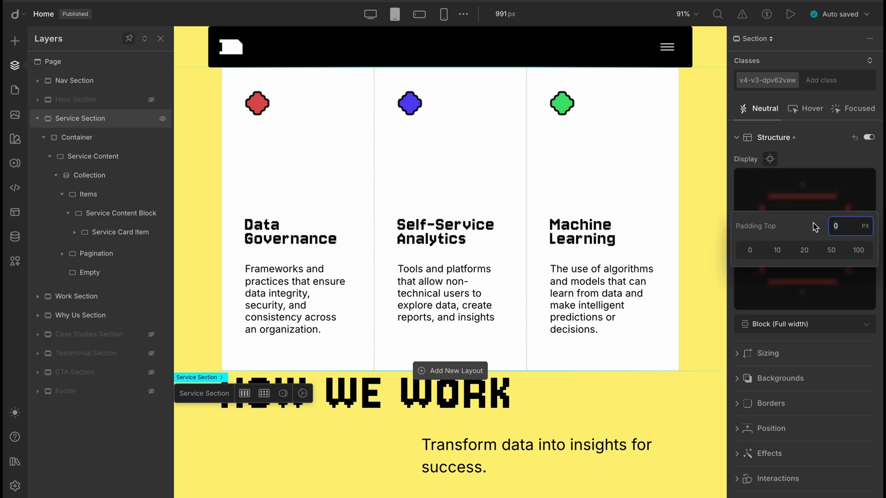
{"action": "left_click", "coordinate": [831, 249]}
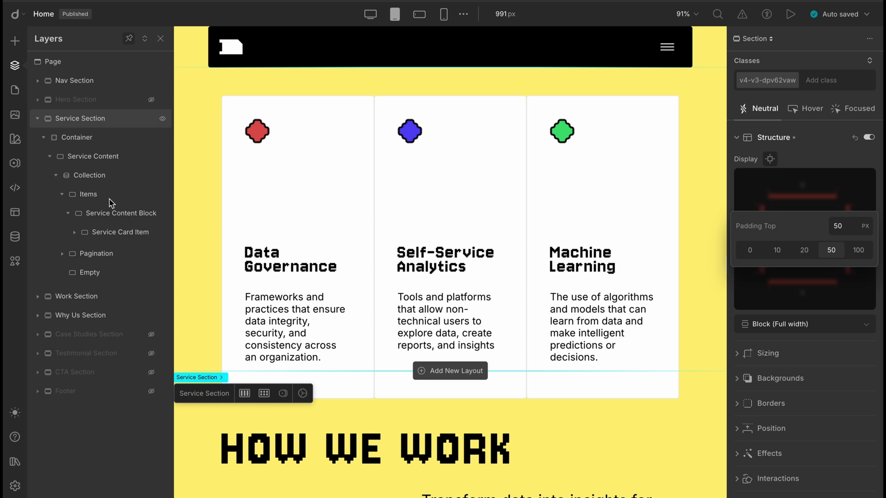
{"action": "left_click", "coordinate": [88, 195]}
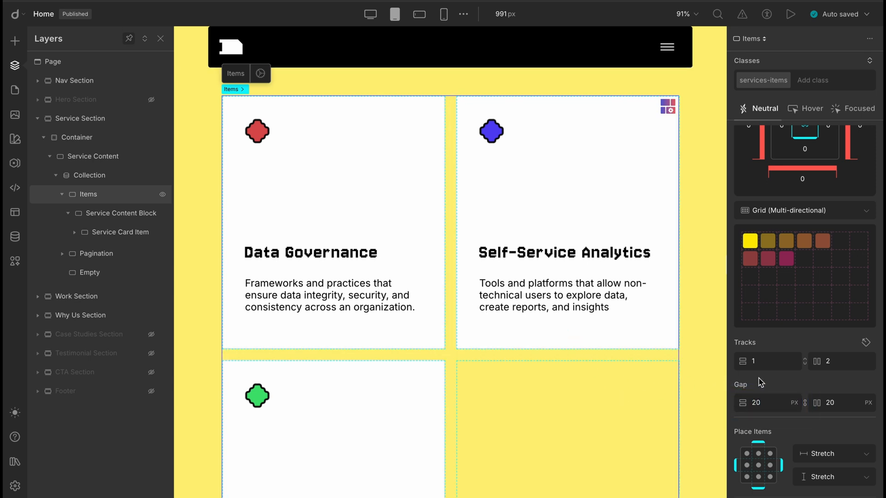
{"action": "scroll", "scroll_direction": "down", "scroll_amount": 3}
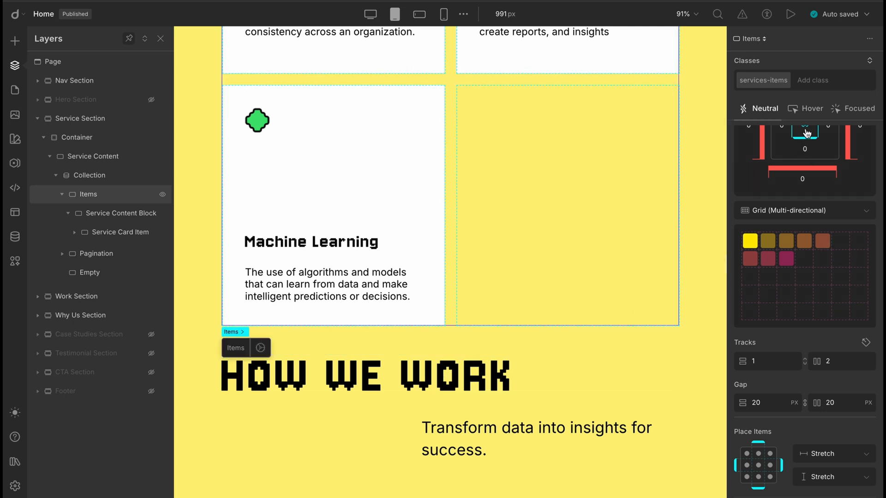
{"action": "left_click", "coordinate": [802, 178]}
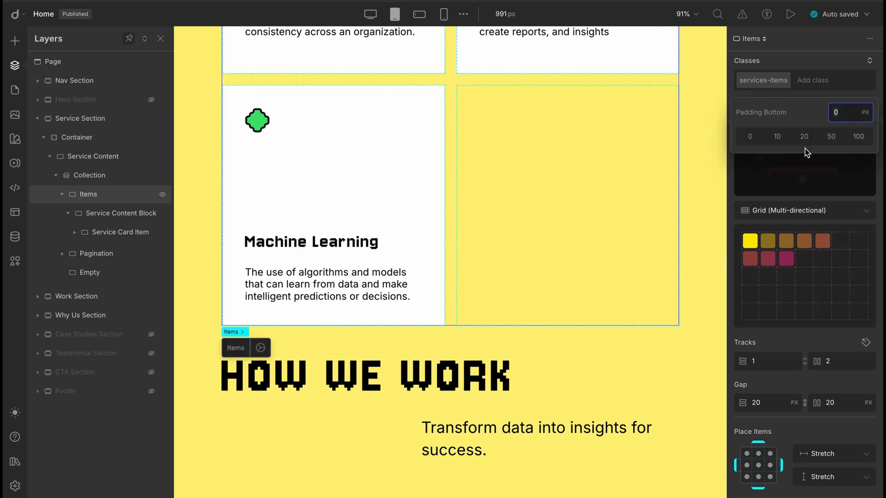
{"action": "left_click", "coordinate": [858, 136]}
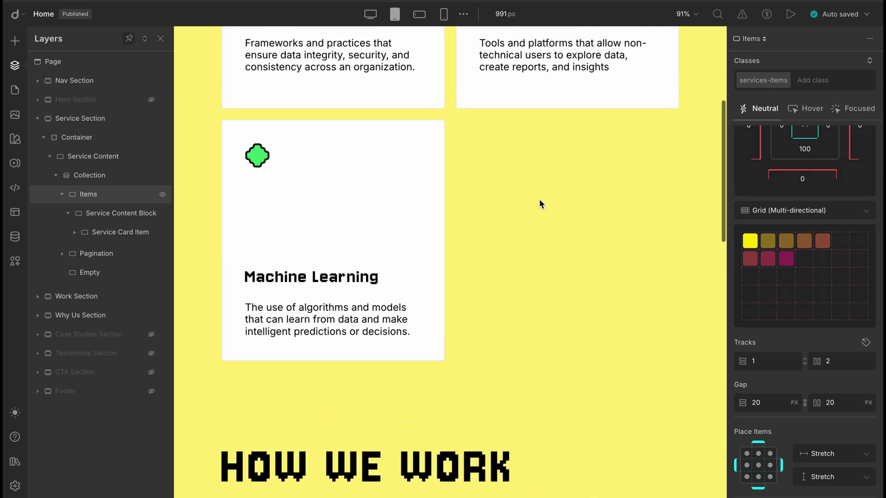
- Set service card titles to 30px at mobile landscape, then preview the 575px mobile layout
{"action": "left_click", "coordinate": [420, 14]}
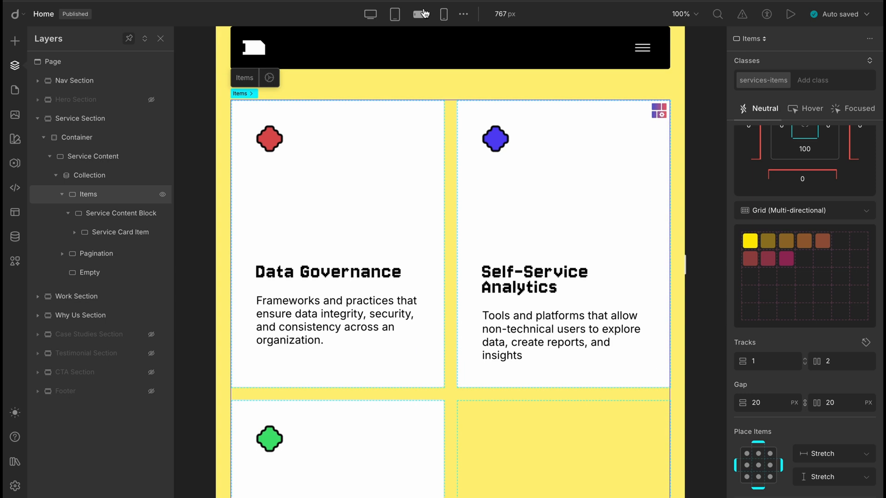
{"action": "scroll", "scroll_direction": "down", "scroll_amount": 3}
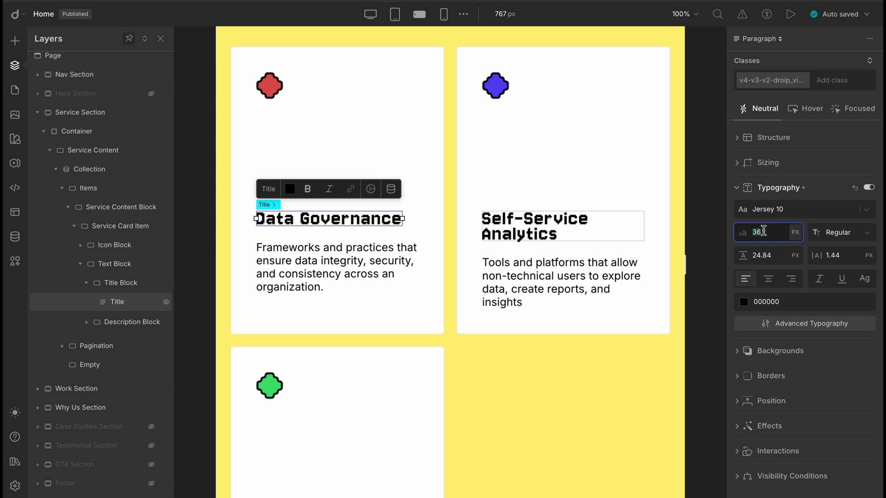
{"action": "type", "text": "30"}
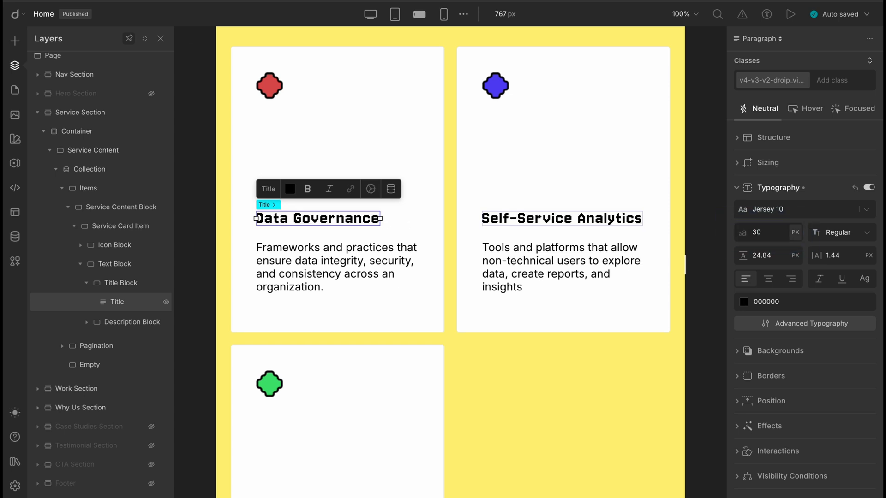
{"action": "left_click", "coordinate": [336, 267]}
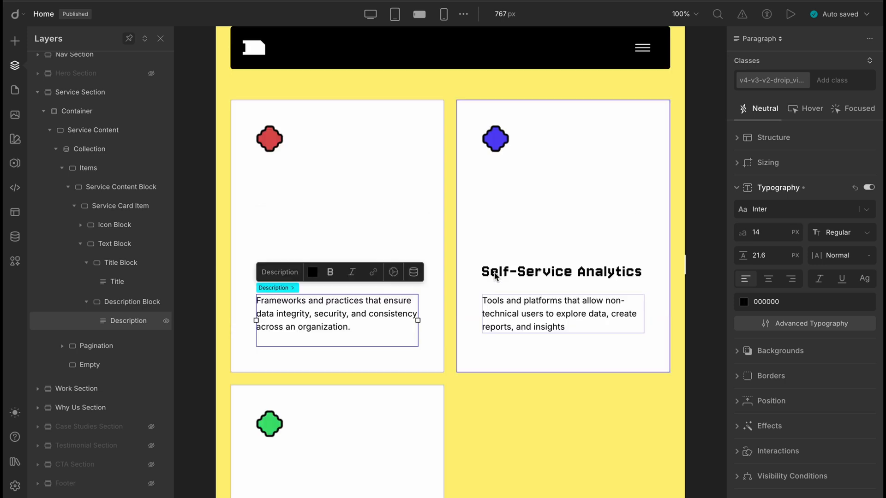
{"action": "left_click", "coordinate": [444, 14]}
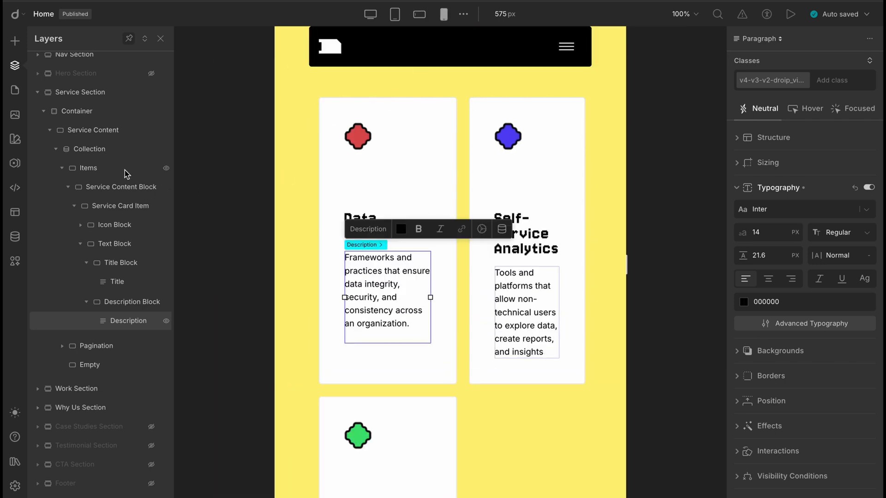
- Set the service cards' Items grid to 1 column track at mobile width
{"action": "left_click", "coordinate": [88, 168]}
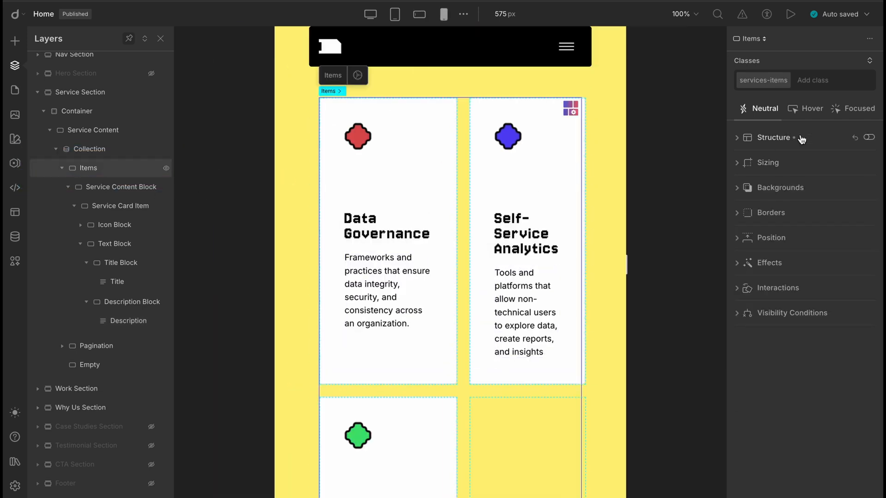
{"action": "left_click", "coordinate": [773, 138]}
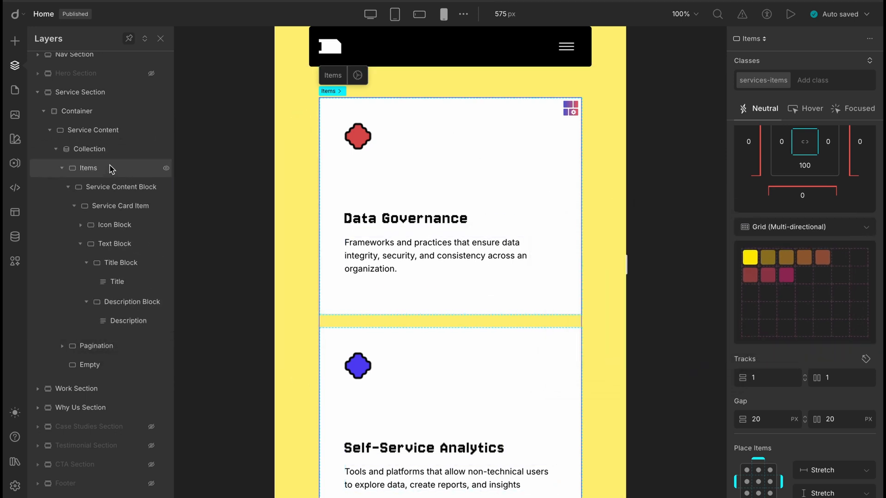
{"action": "mouse_move", "coordinate": [747, 289]}
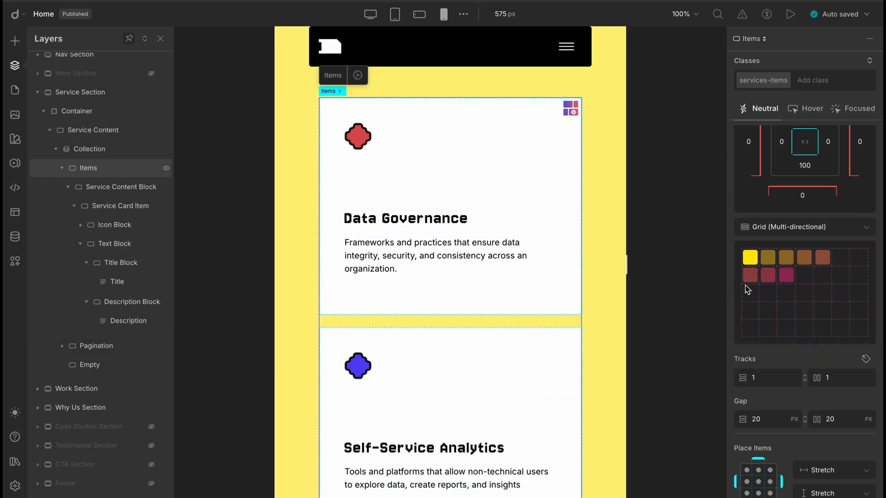
{"action": "mouse_move", "coordinate": [814, 292]}
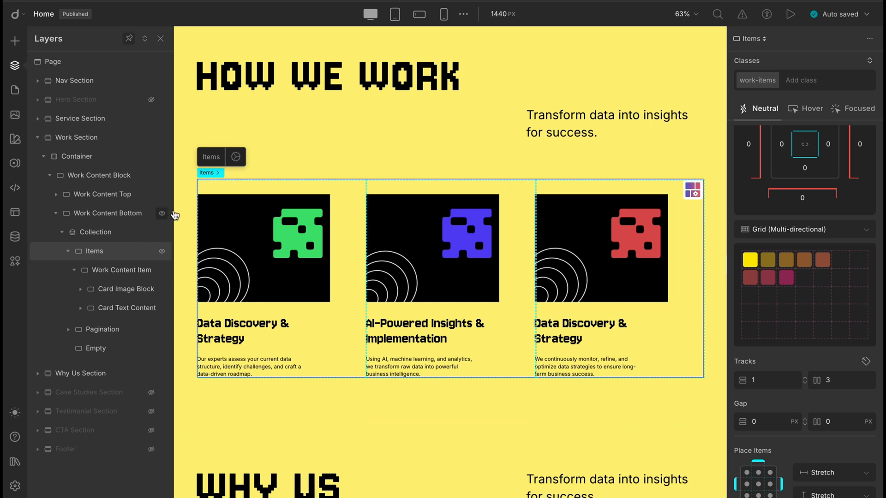
{"action": "mouse_move", "coordinate": [456, 44]}
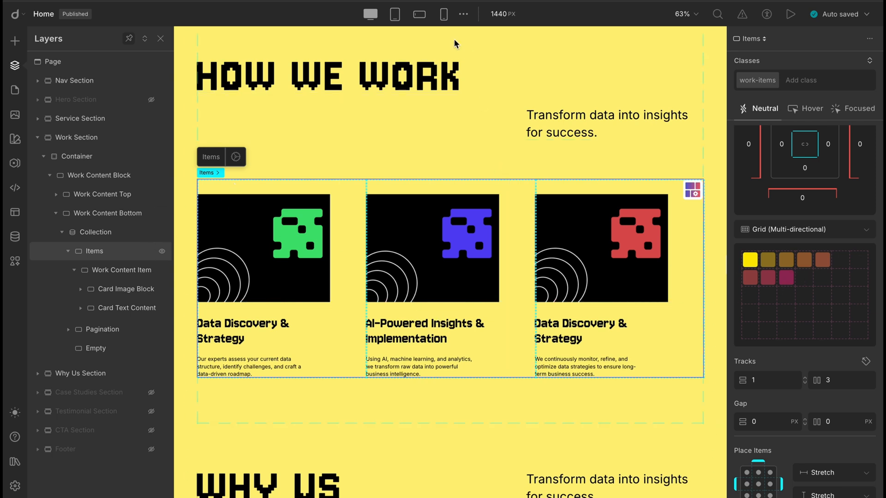
- Set the How We Work Items grid to one column at 767px, then check the 575px view
{"action": "left_click", "coordinate": [394, 14]}
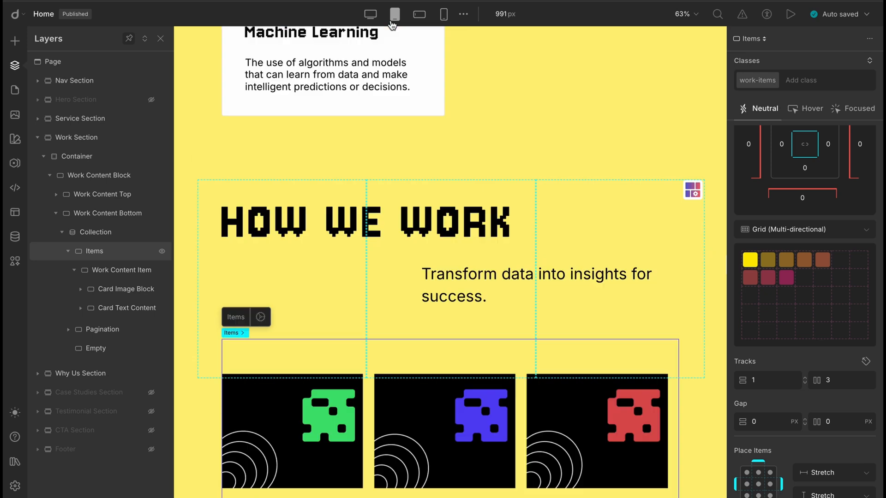
{"action": "left_click", "coordinate": [682, 14]}
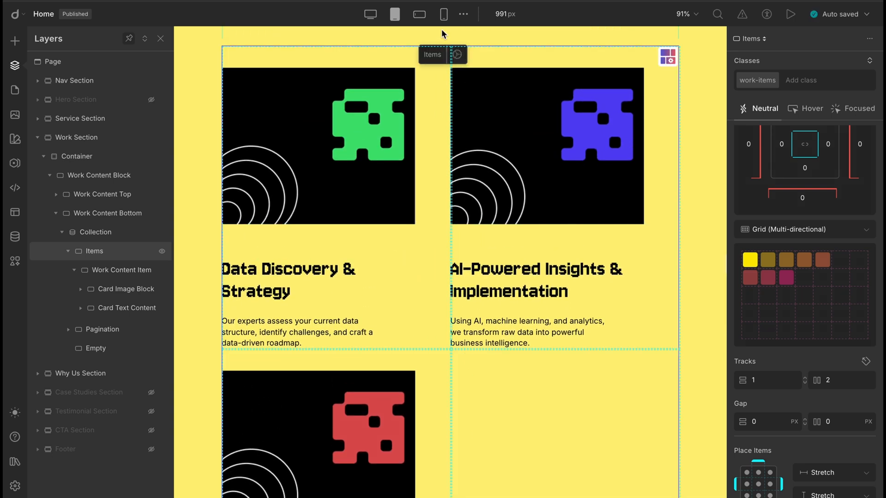
{"action": "left_click", "coordinate": [419, 15]}
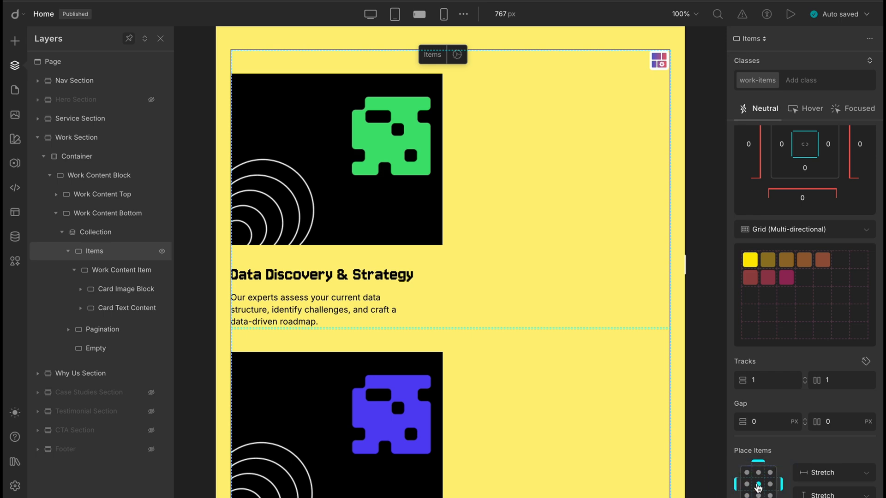
{"action": "left_click", "coordinate": [758, 484]}
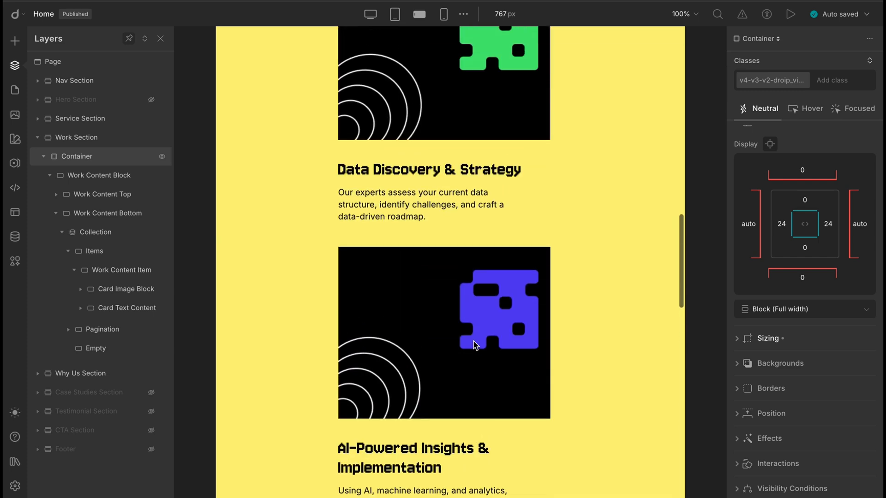
{"action": "left_click", "coordinate": [444, 14]}
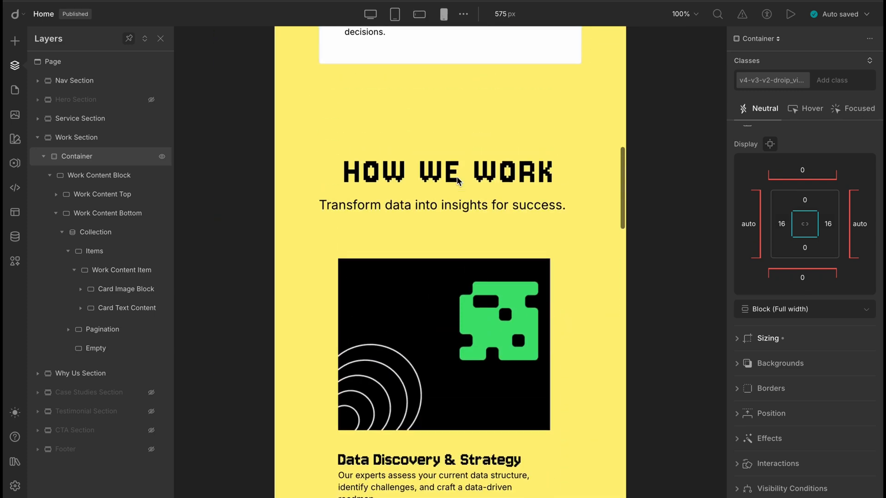
{"action": "scroll", "scroll_direction": "down", "scroll_amount": 3}
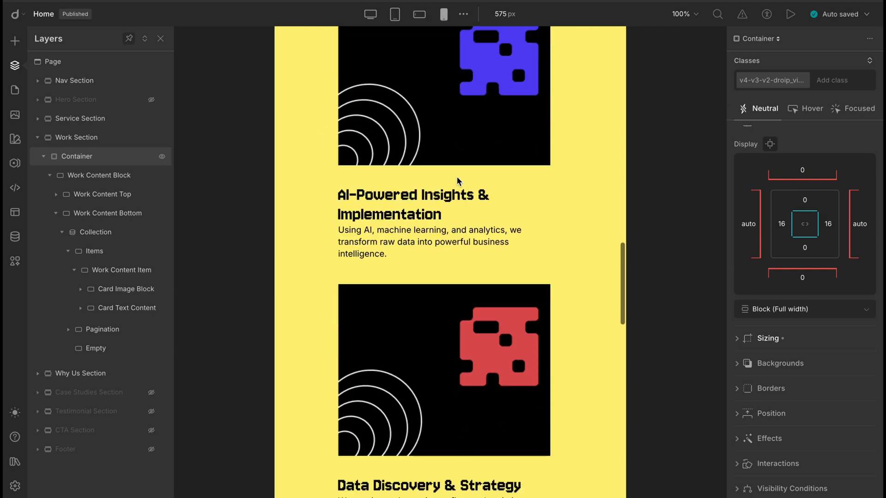
- Bring up the 'Every Bite Feels Like Home' hero and return the preview to desktop width
{"action": "scroll", "scroll_direction": "down", "scroll_amount": 3}
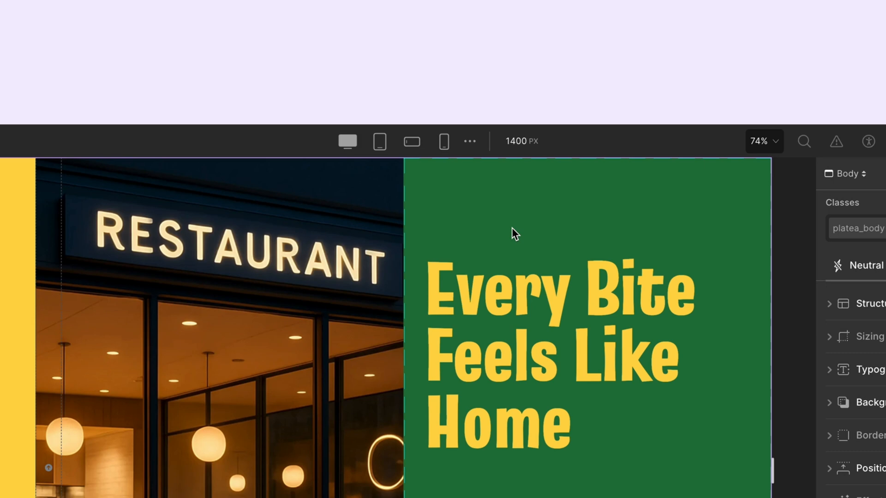
{"action": "mouse_move", "coordinate": [347, 141]}
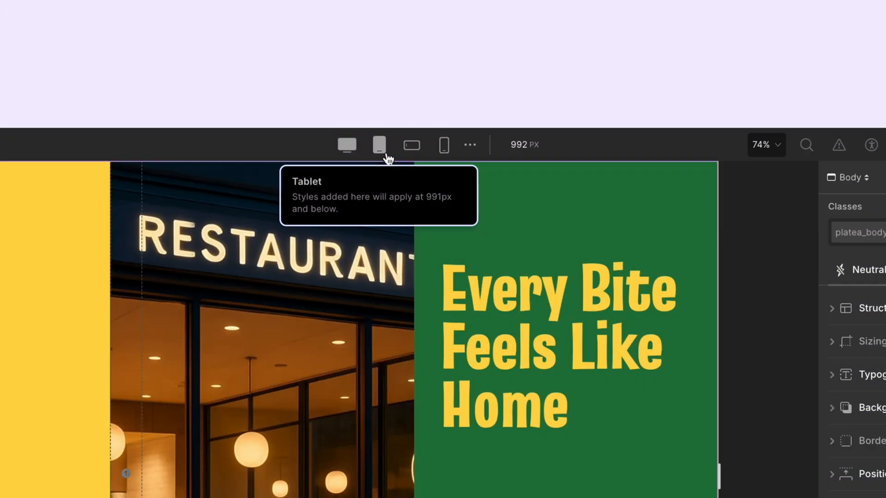
{"action": "mouse_move", "coordinate": [412, 146]}
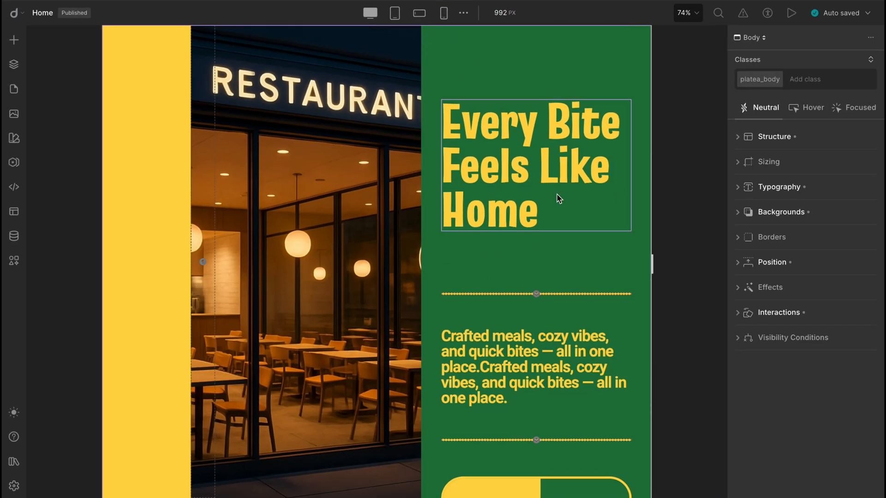
{"action": "left_click", "coordinate": [792, 13]}
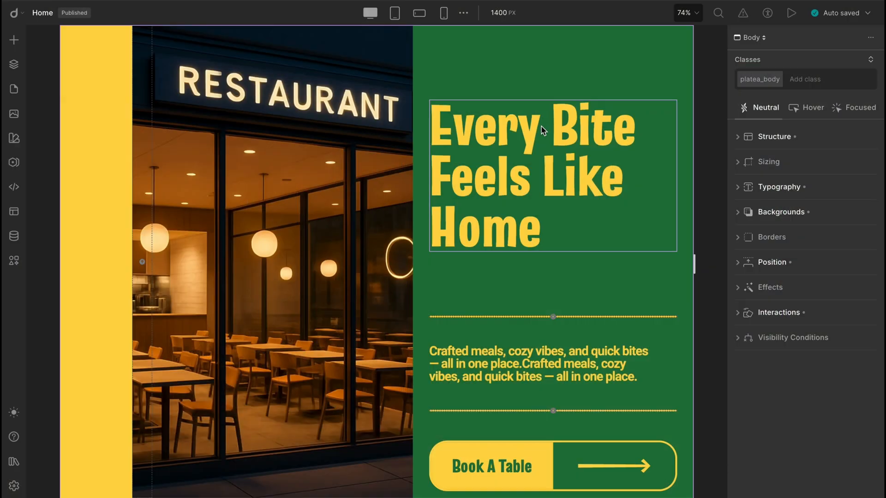
{"action": "mouse_move", "coordinate": [463, 13]}
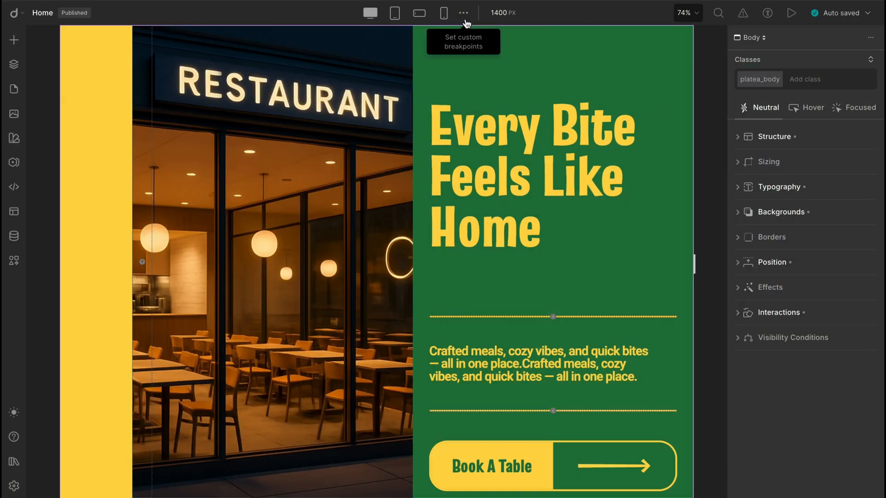
- Add a custom 1600px breakpoint from the breakpoints list and close the list
{"action": "left_click", "coordinate": [462, 13]}
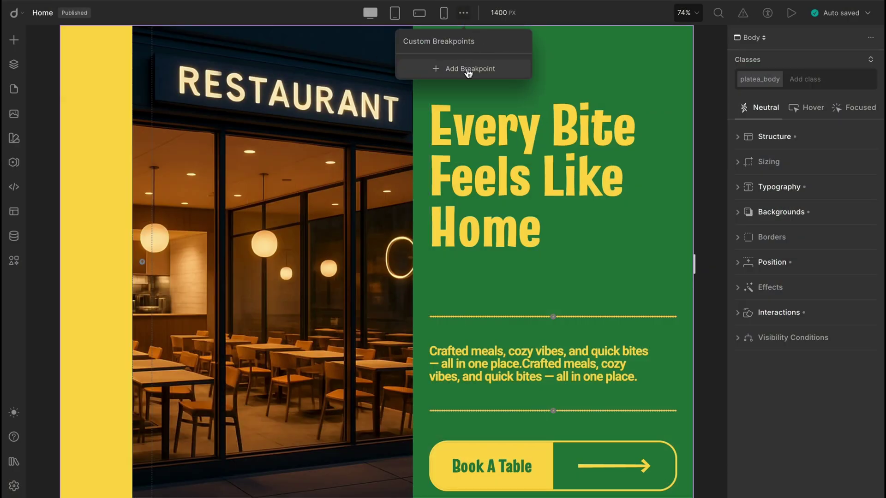
{"action": "left_click", "coordinate": [467, 68]}
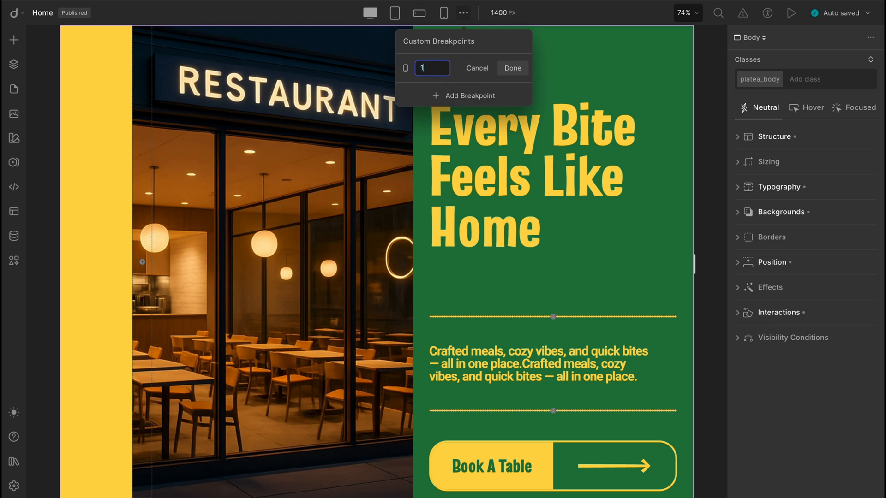
{"action": "type", "text": "1600"}
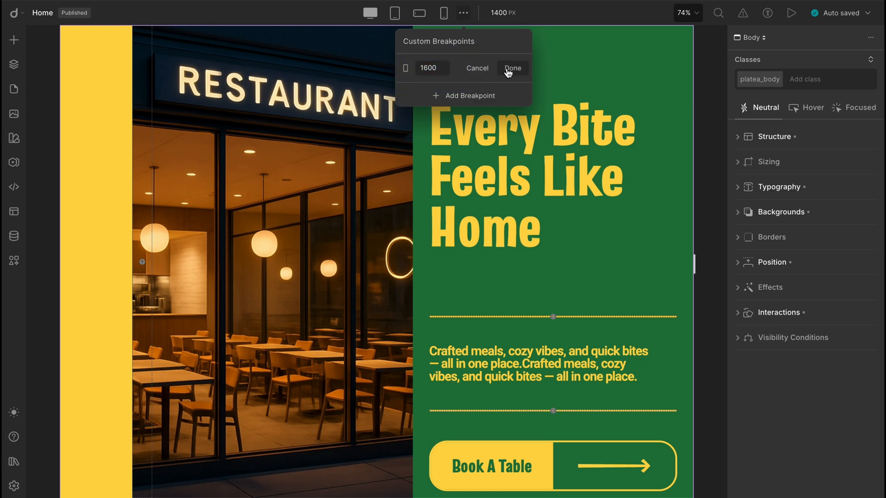
{"action": "left_click", "coordinate": [512, 68]}
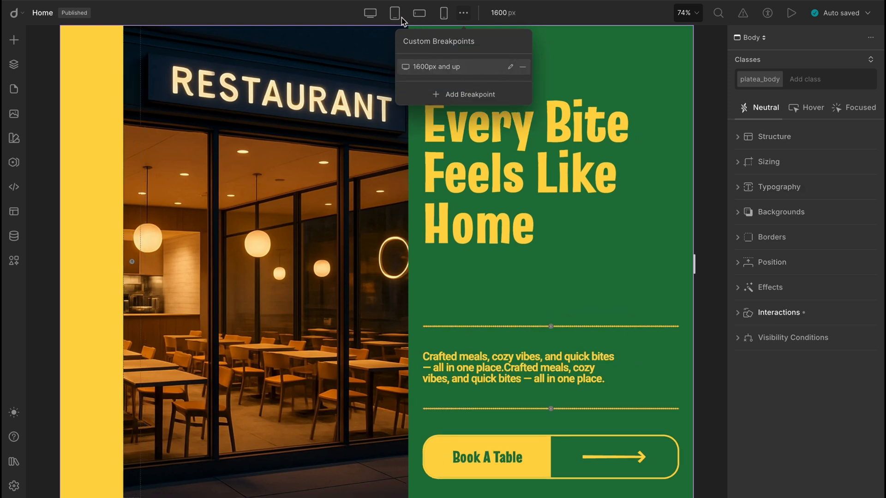
{"action": "left_click", "coordinate": [370, 13]}
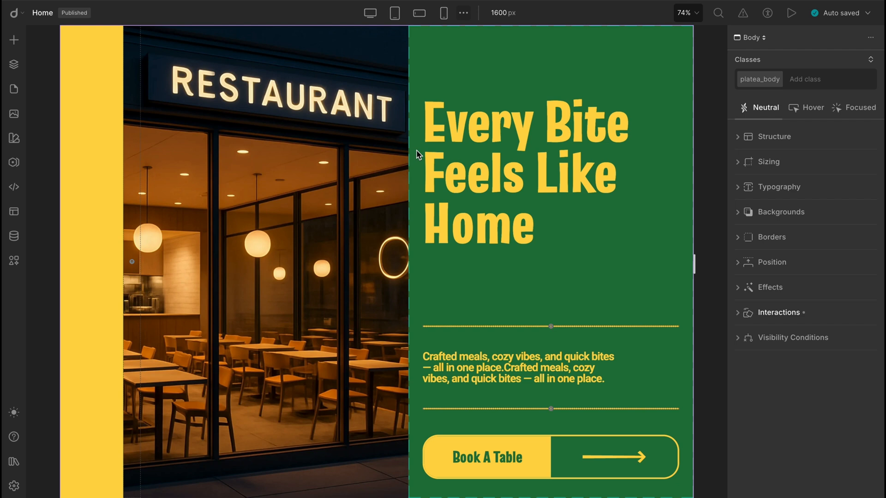
- Make the hero heading orange at 1600px, then compare it against the yellow desktop view
{"action": "left_click", "coordinate": [487, 74]}
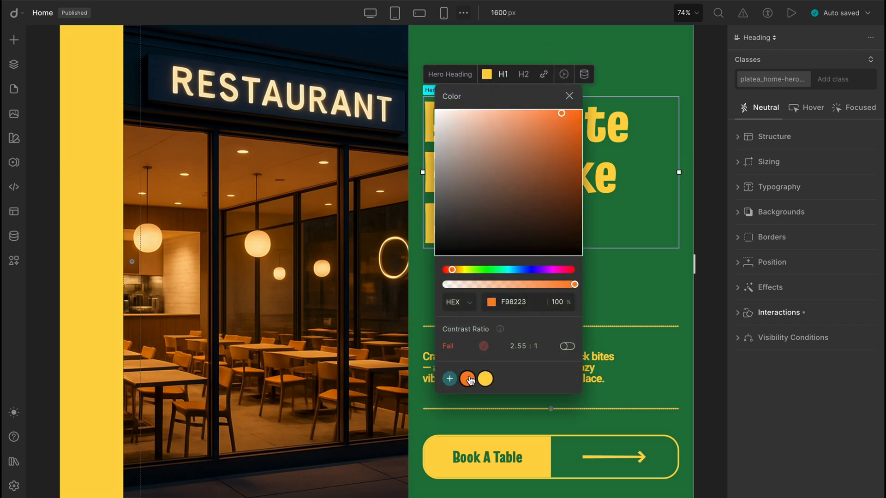
{"action": "left_click", "coordinate": [569, 96]}
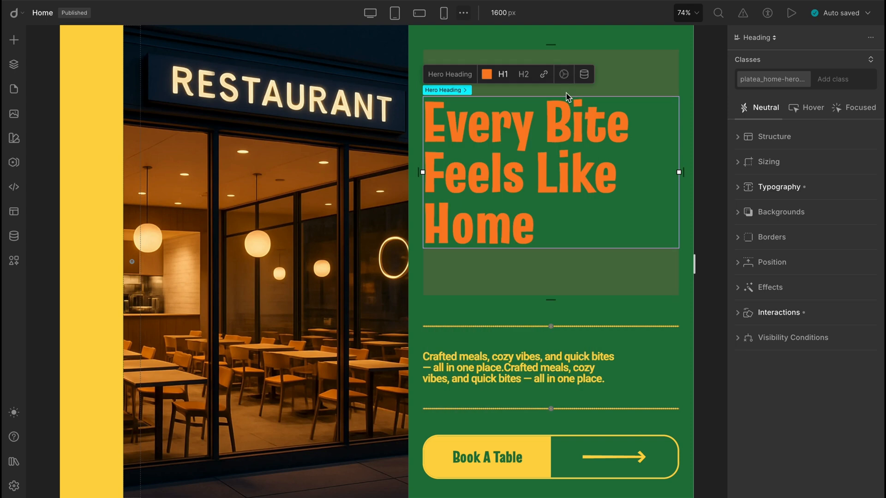
{"action": "left_click", "coordinate": [370, 13]}
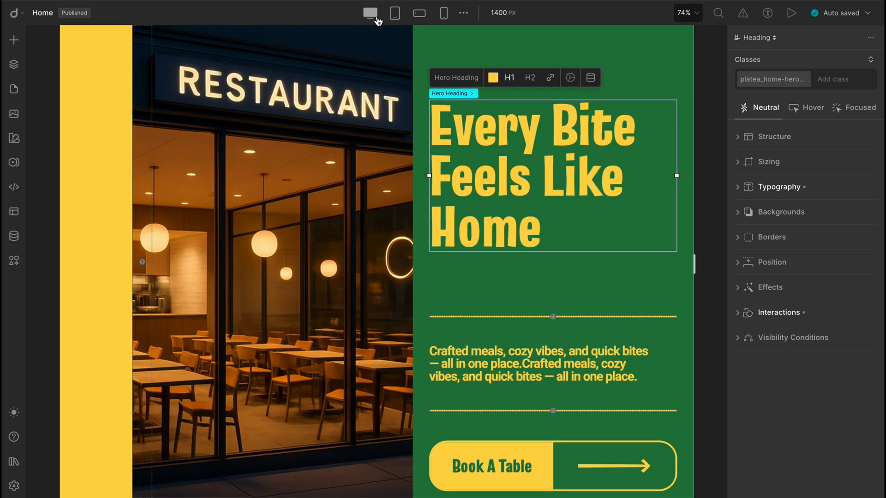
{"action": "mouse_move", "coordinate": [463, 13]}
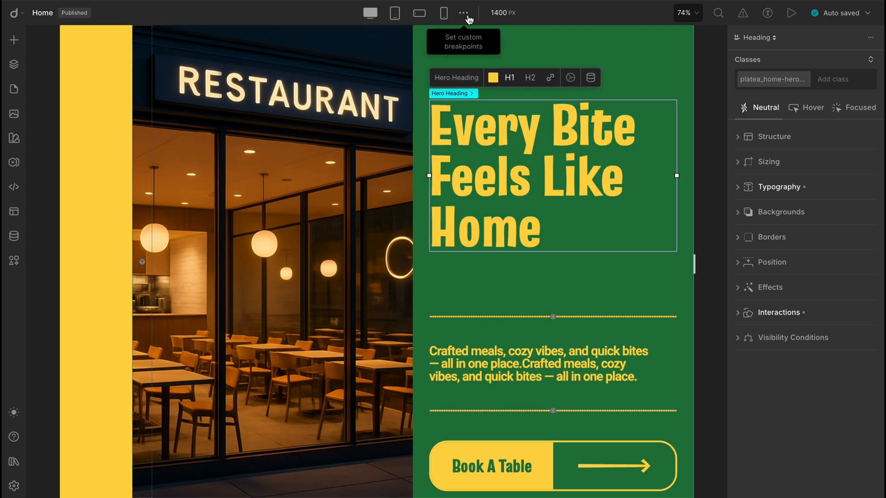
- Add a 2000px custom breakpoint, then preview the page at phone and desktop widths
{"action": "left_click", "coordinate": [463, 12]}
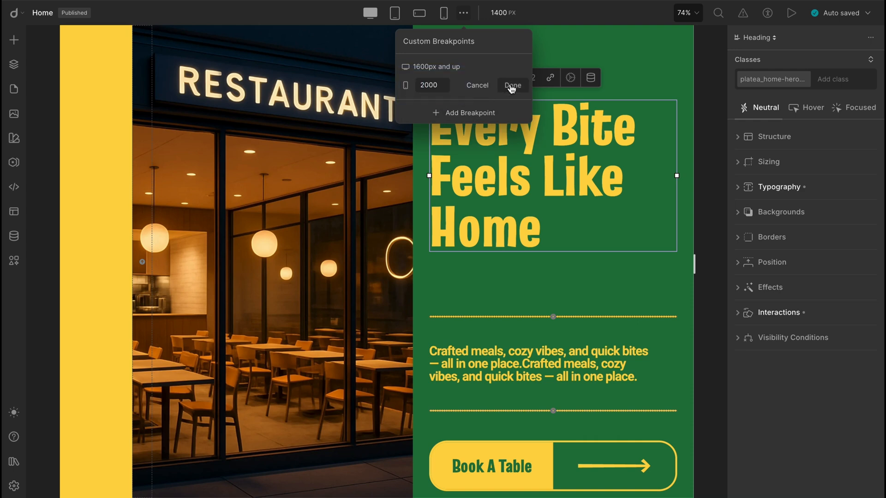
{"action": "left_click", "coordinate": [511, 85]}
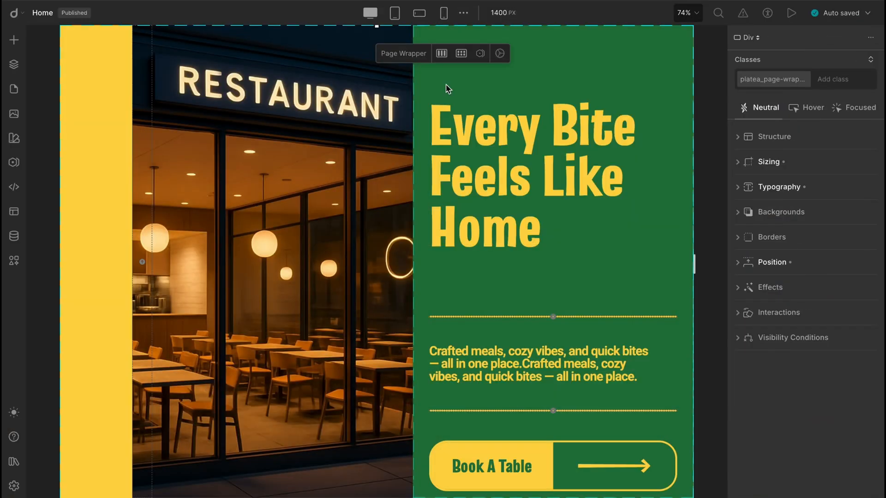
{"action": "mouse_move", "coordinate": [394, 13]}
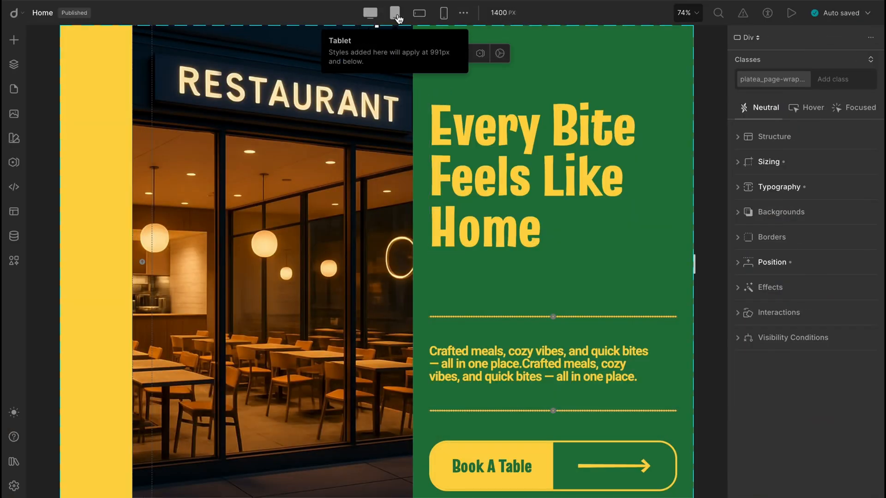
{"action": "left_click", "coordinate": [443, 12]}
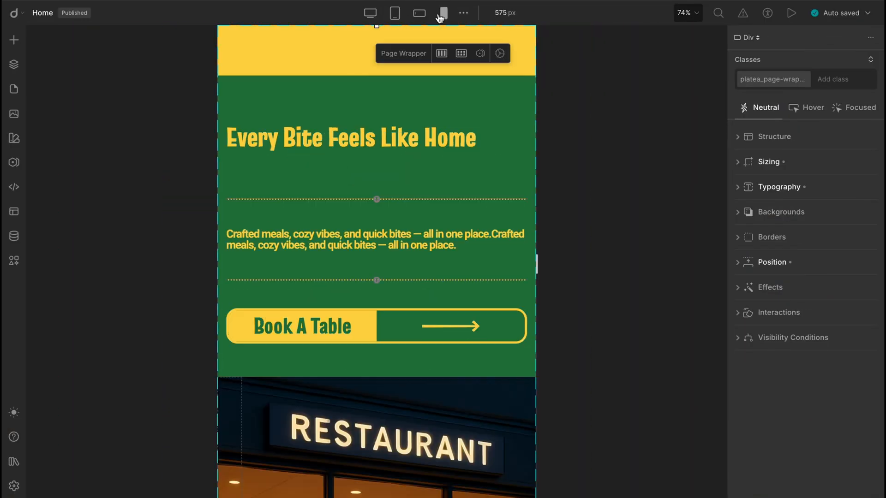
{"action": "left_click", "coordinate": [370, 13]}
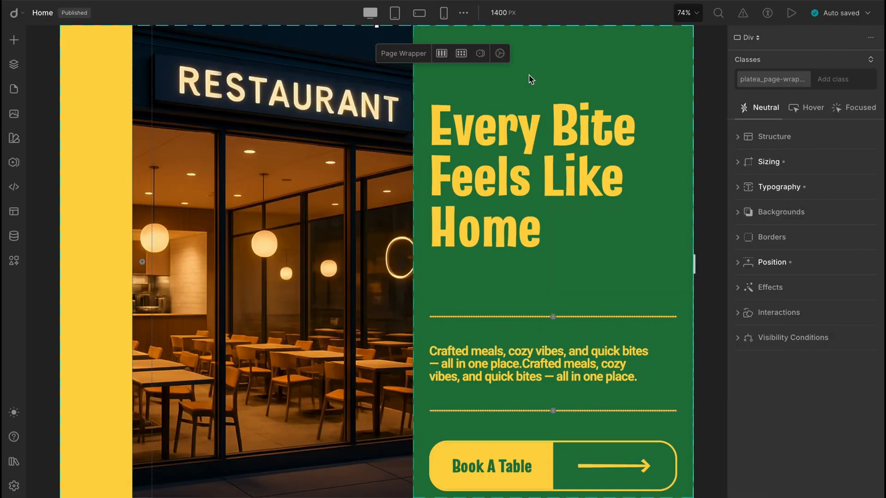
- Preview the page at the 1500px custom breakpoint, then return to desktop width
{"action": "left_click", "coordinate": [463, 13]}
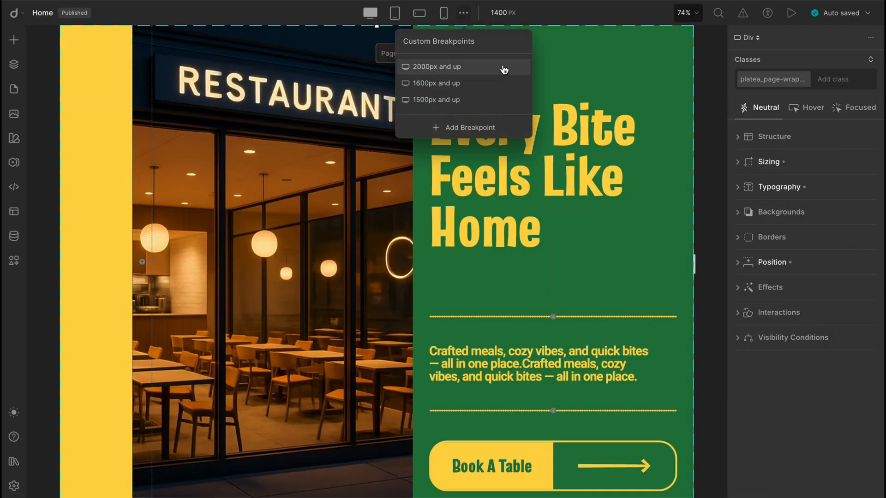
{"action": "left_click", "coordinate": [435, 100]}
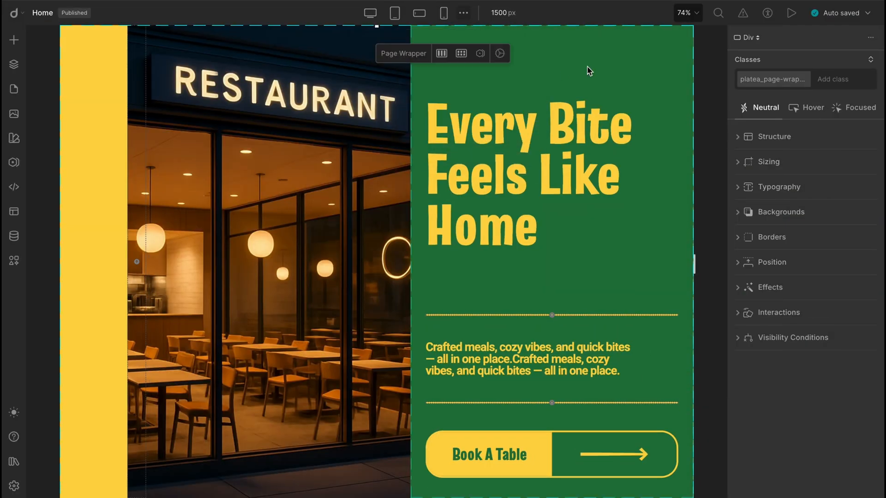
{"action": "mouse_move", "coordinate": [498, 78]}
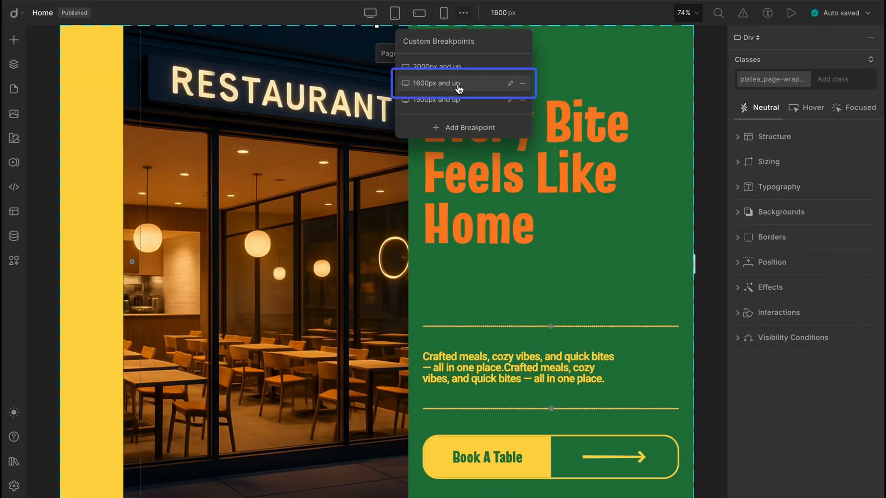
{"action": "mouse_move", "coordinate": [461, 73]}
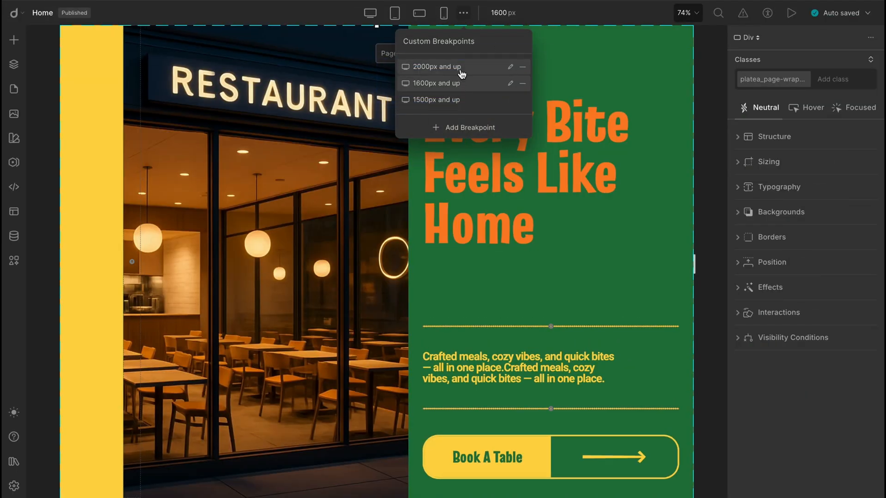
{"action": "left_click", "coordinate": [438, 100]}
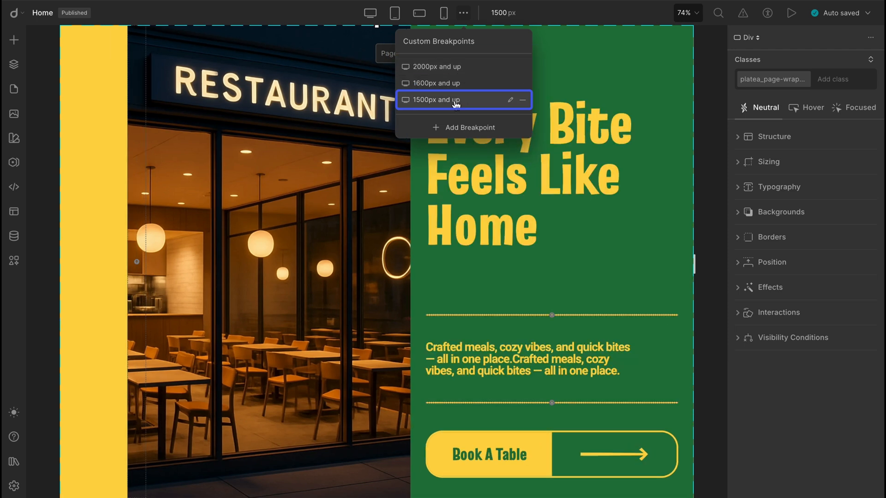
{"action": "left_click", "coordinate": [370, 13]}
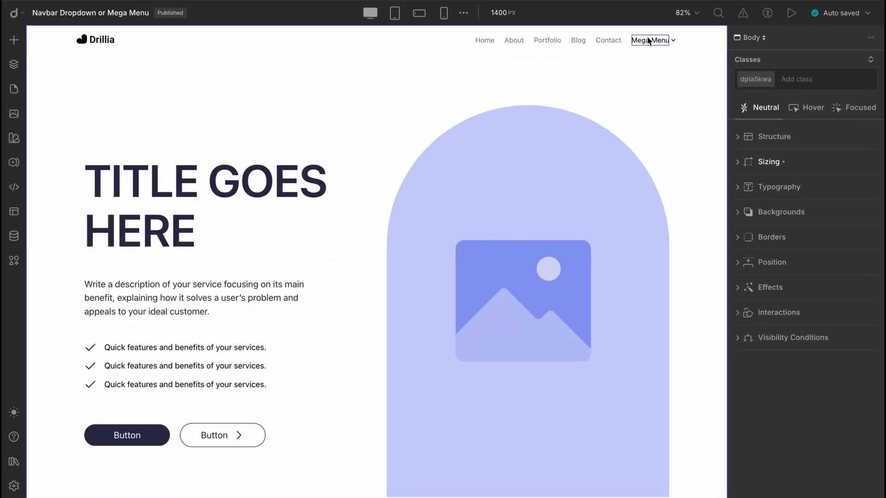
- Select the Mega Menu nav link on the Navbar Dropdown or Mega Menu page
{"action": "left_click", "coordinate": [203, 157]}
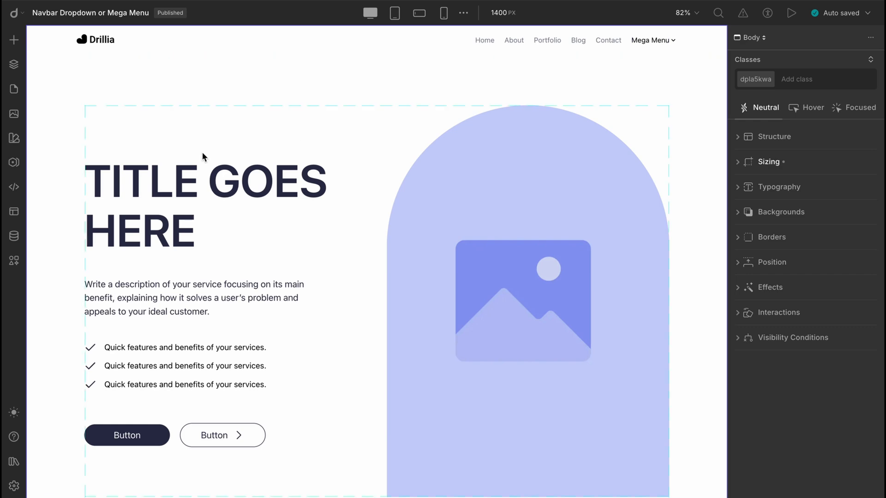